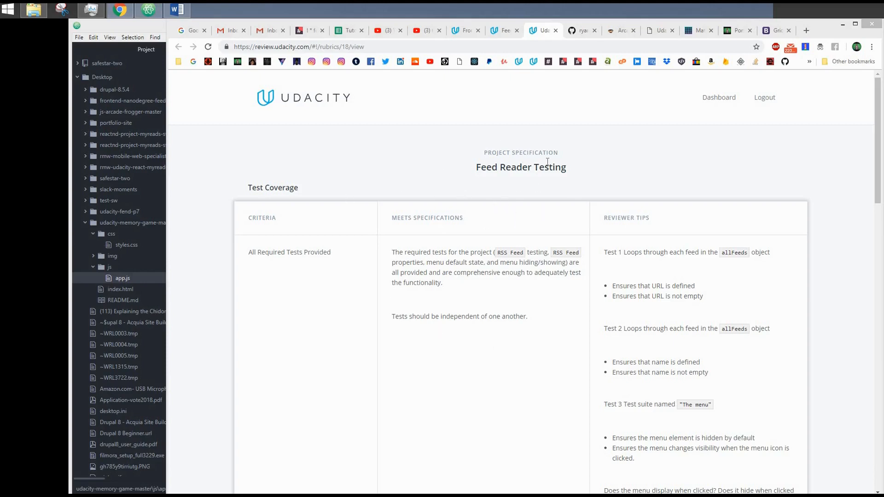
{"action": "mouse_move", "coordinate": [210, 228]}
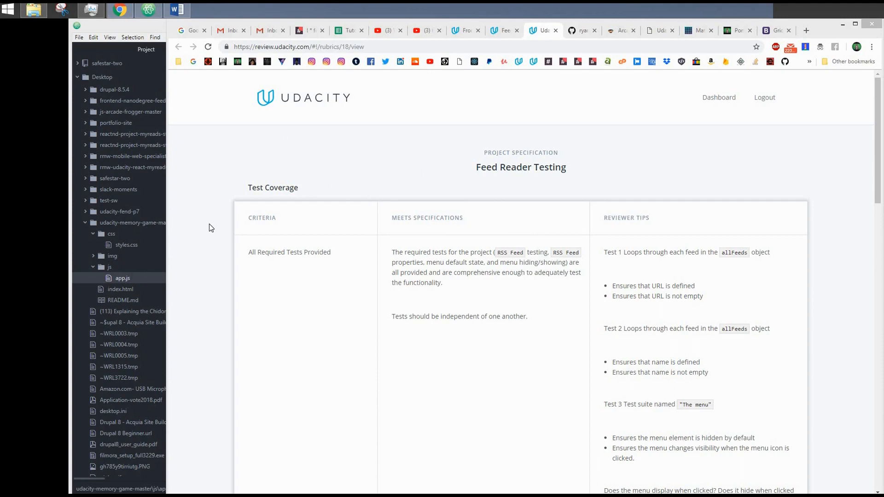
{"action": "mouse_move", "coordinate": [444, 178]}
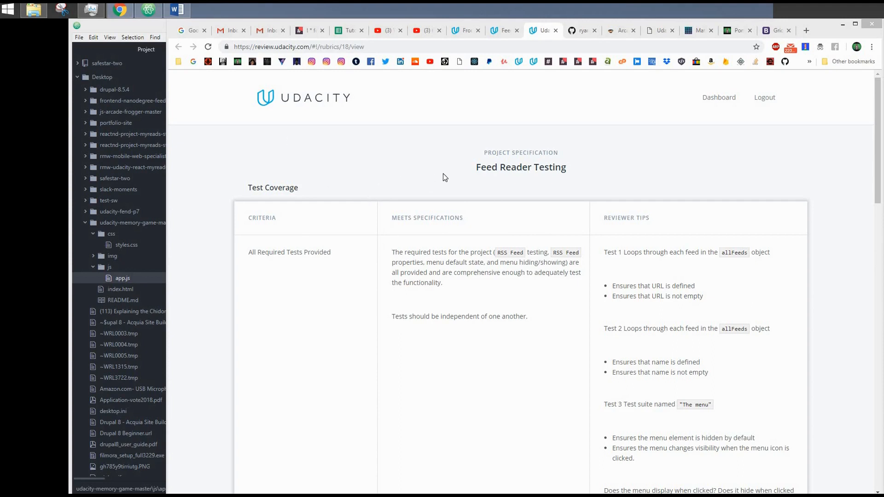
{"action": "mouse_move", "coordinate": [483, 162]}
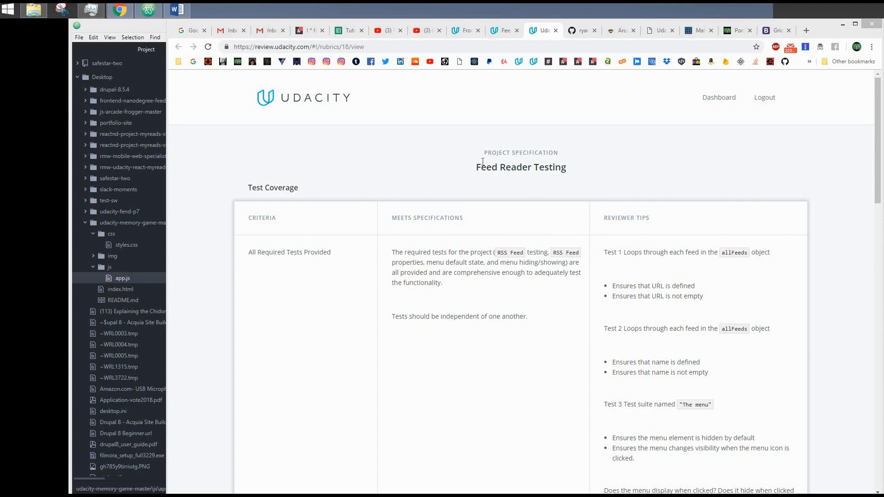
{"action": "mouse_move", "coordinate": [483, 146]}
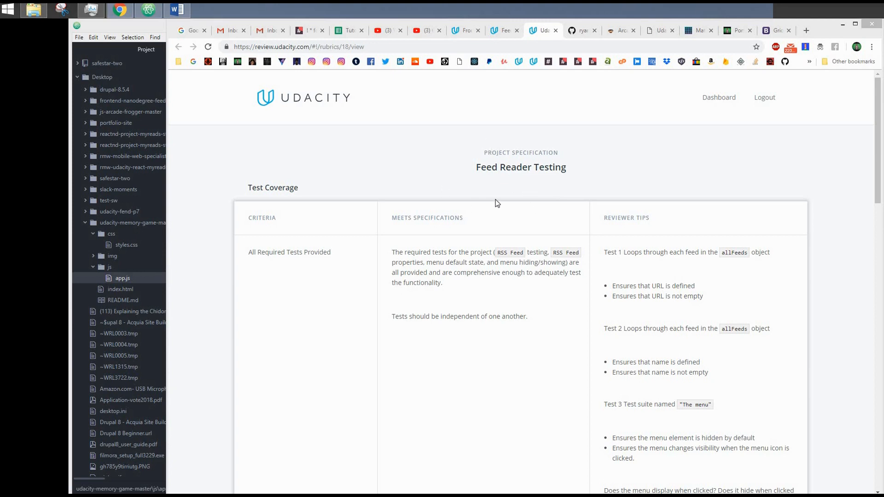
- Scroll through the rubric's test coverage criteria and reviewer tips
{"action": "scroll", "scroll_direction": "down", "scroll_amount": 3}
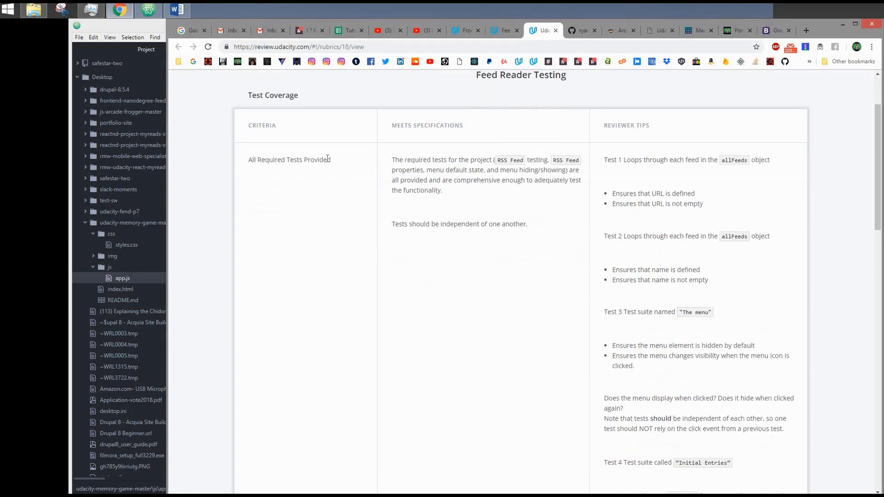
{"action": "scroll", "scroll_direction": "down", "scroll_amount": 3}
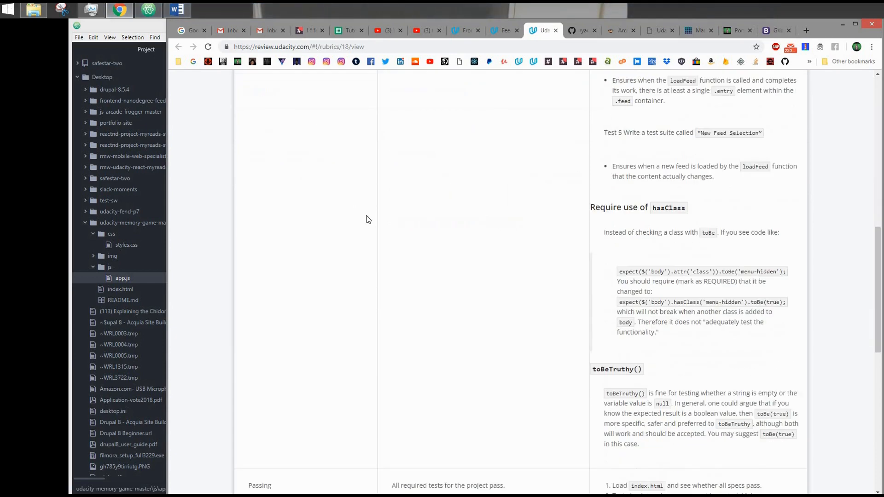
{"action": "scroll", "scroll_direction": "down", "scroll_amount": 3}
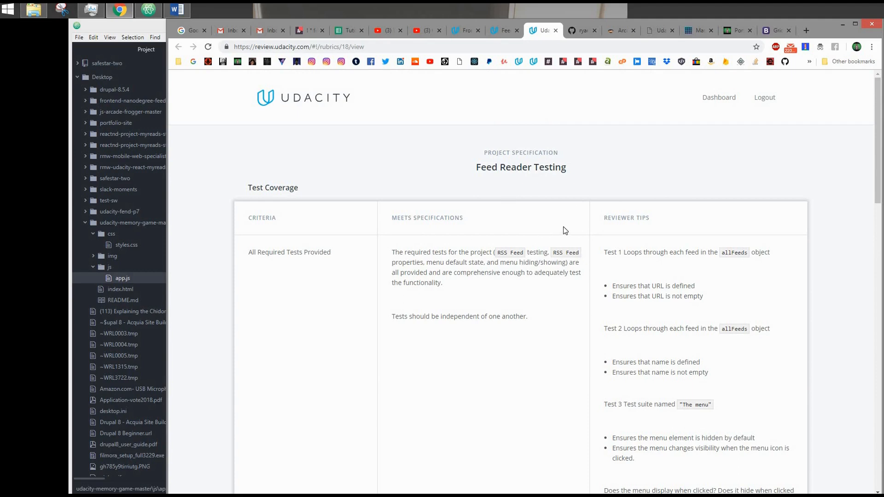
{"action": "mouse_move", "coordinate": [140, 81]}
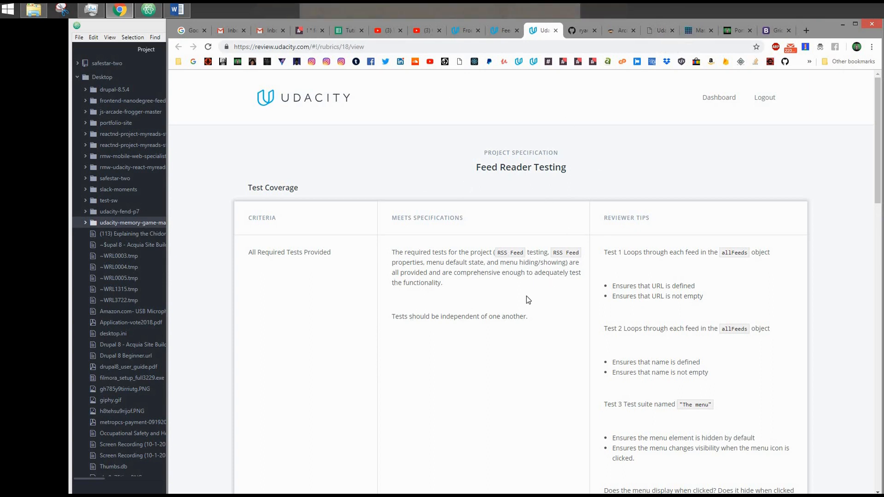
{"action": "mouse_move", "coordinate": [600, 40]}
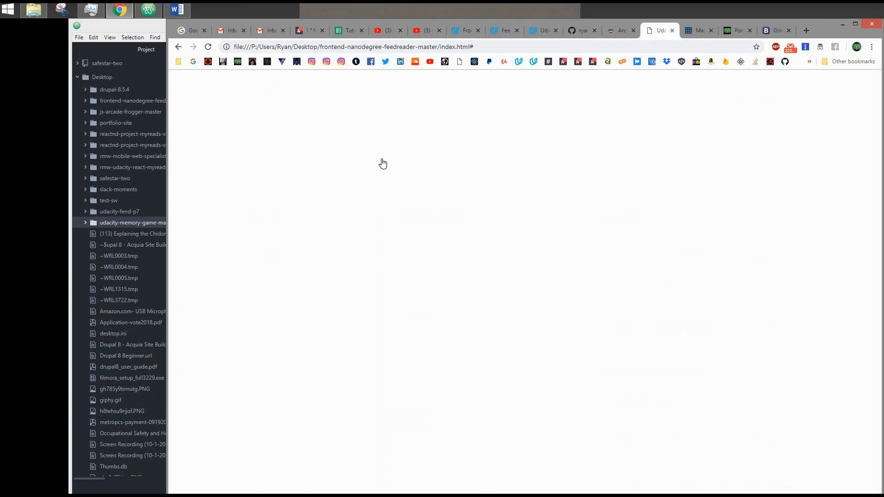
- Reload the feed reader with DevTools open so Jasmine reports 7 specs, 0 failures
{"action": "key", "text": "F12"}
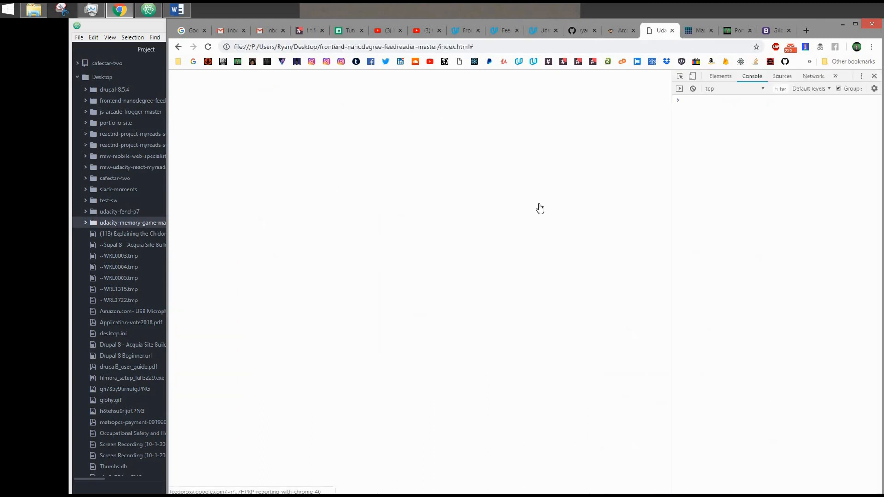
{"action": "left_click", "coordinate": [208, 47]}
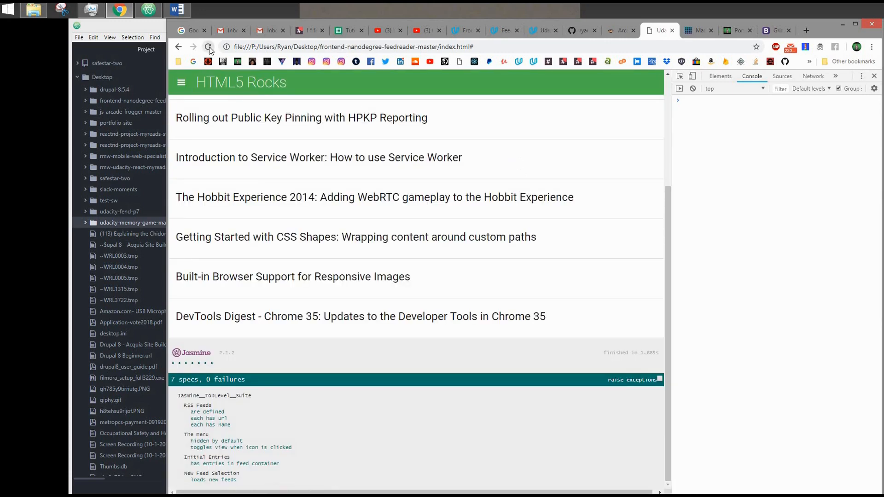
{"action": "left_click", "coordinate": [208, 47]}
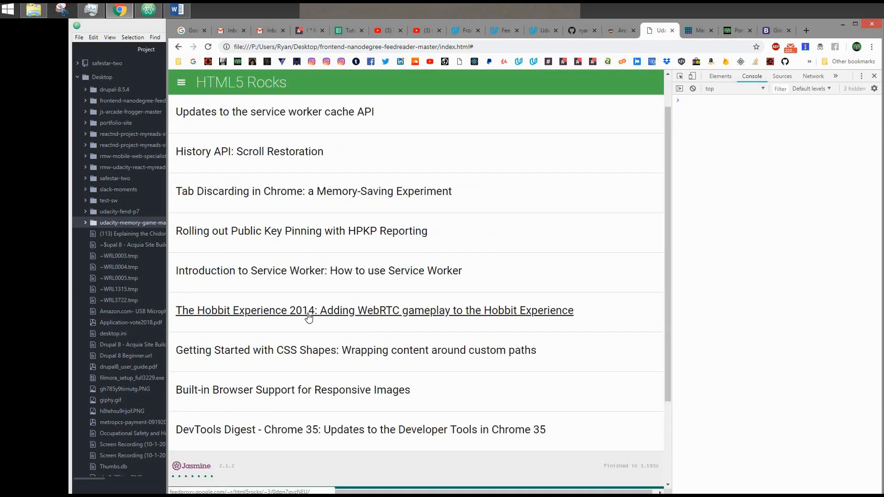
{"action": "scroll", "scroll_direction": "down", "scroll_amount": 3}
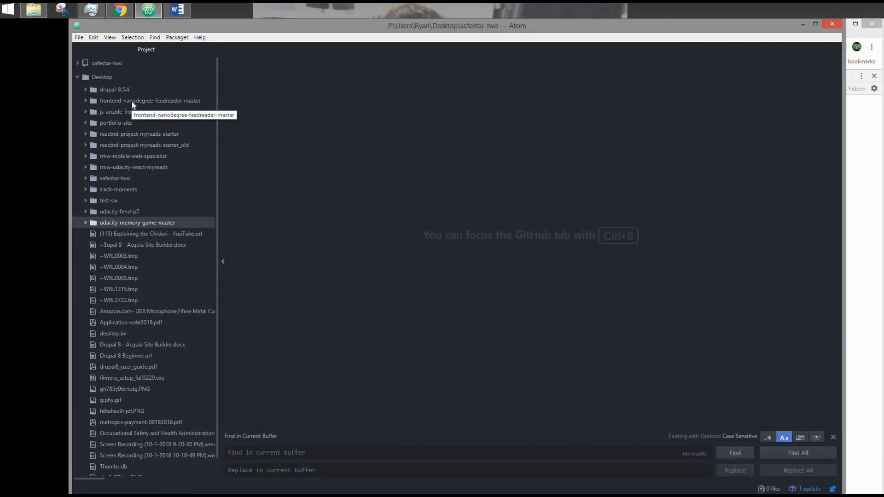
- Expand frontend-nanodegree-feedreader-master > js > jasmine > spec and open feedreader.js
{"action": "left_click", "coordinate": [150, 100]}
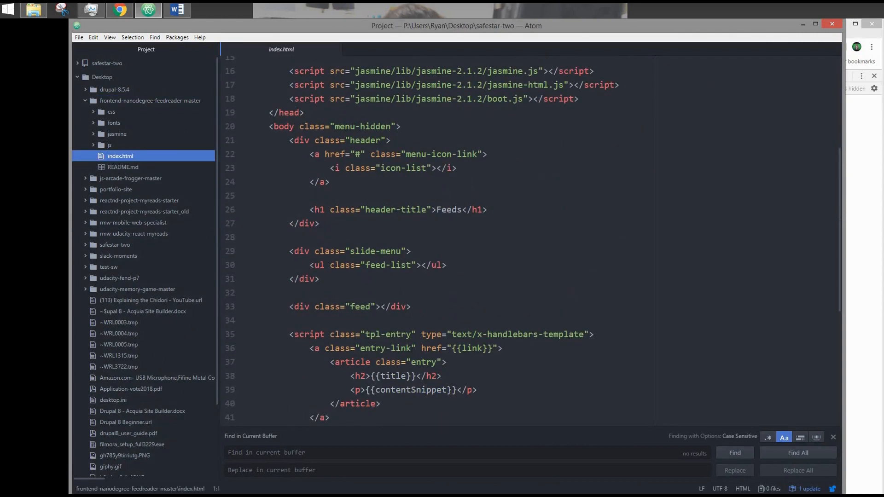
{"action": "scroll", "scroll_direction": "down", "scroll_amount": 3}
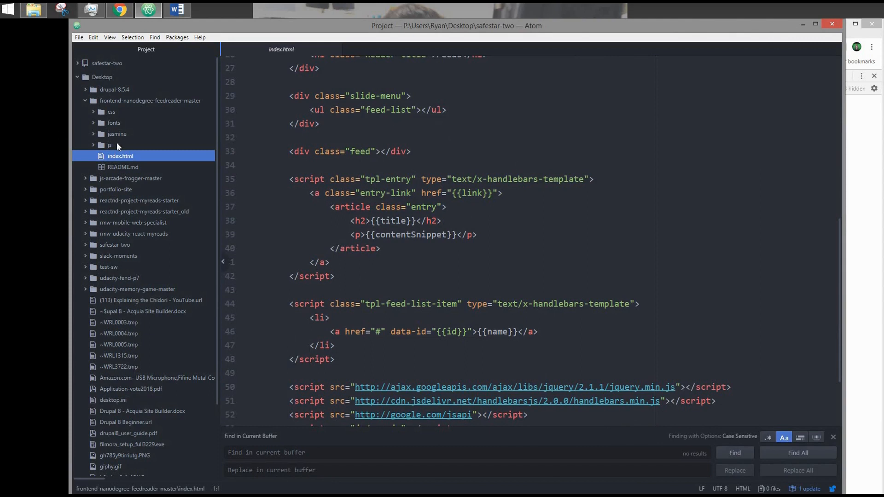
{"action": "left_click", "coordinate": [109, 144]}
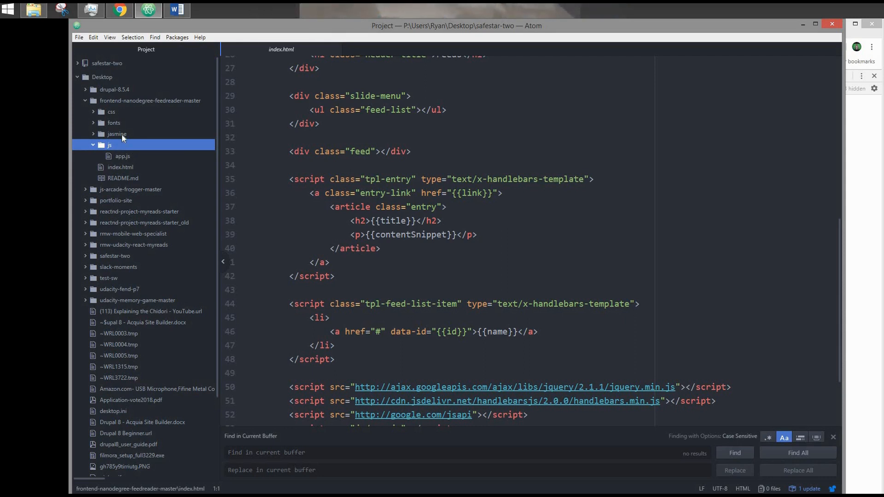
{"action": "left_click", "coordinate": [117, 134]}
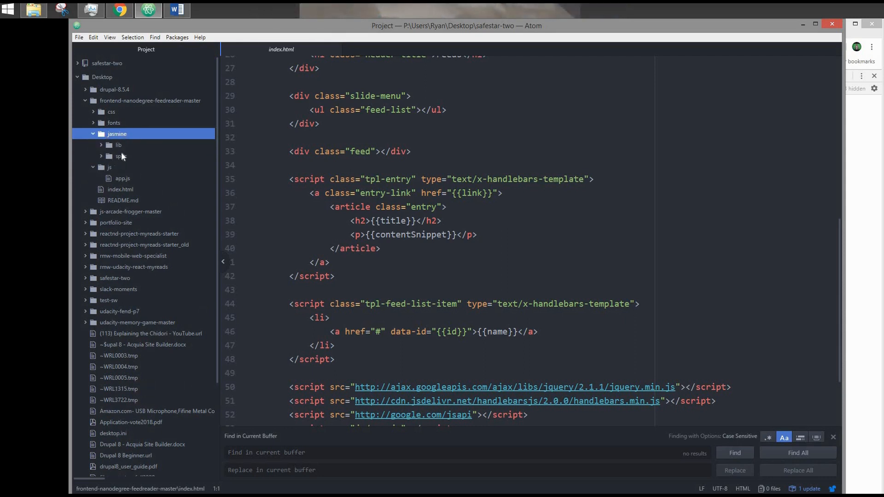
{"action": "left_click", "coordinate": [119, 156]}
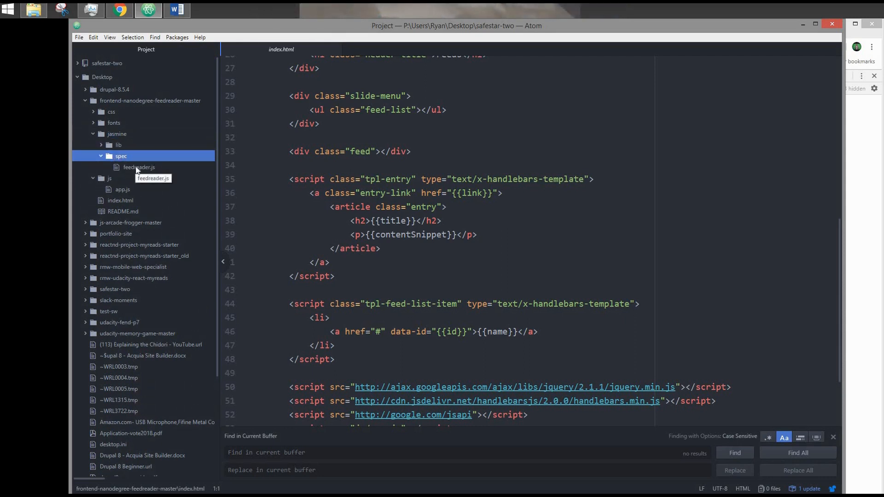
{"action": "left_click", "coordinate": [139, 166]}
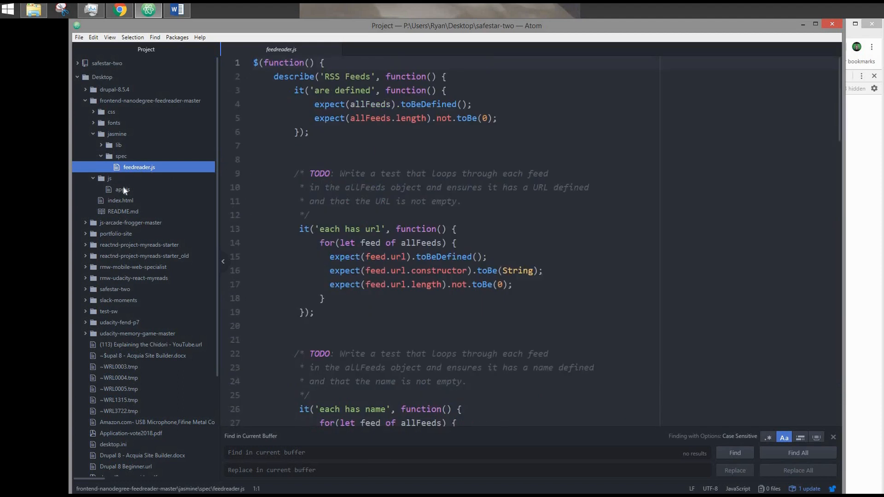
{"action": "right_click", "coordinate": [120, 188]}
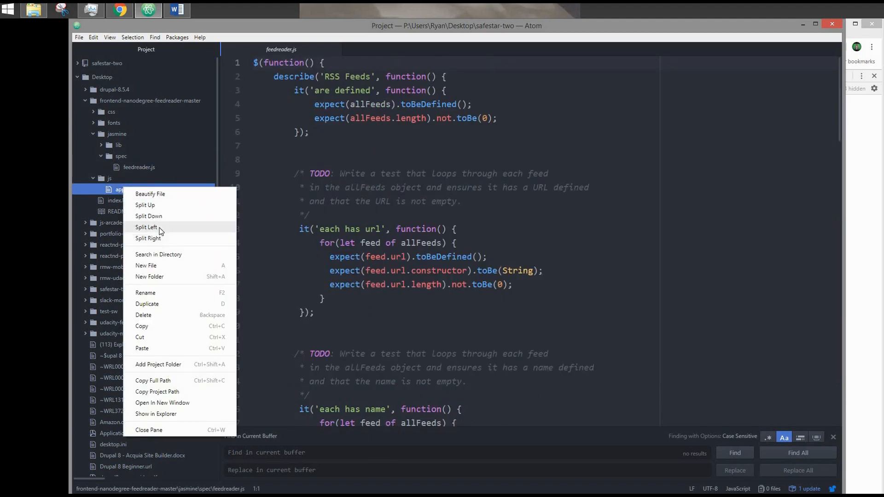
{"action": "left_click", "coordinate": [147, 238]}
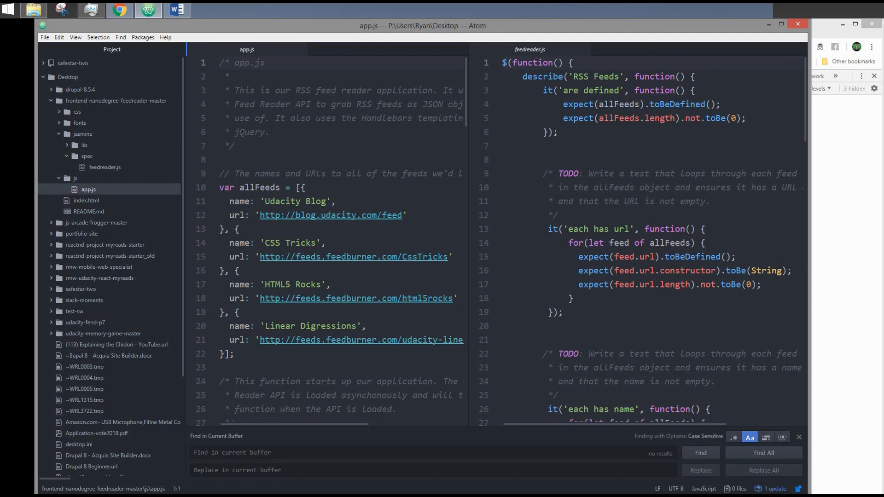
{"action": "scroll", "scroll_direction": "down", "scroll_amount": 3}
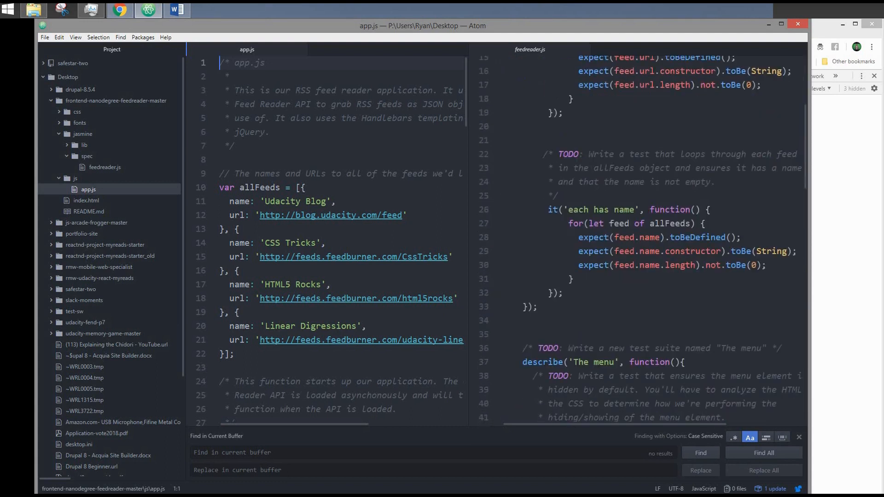
{"action": "scroll", "scroll_direction": "down", "scroll_amount": 3}
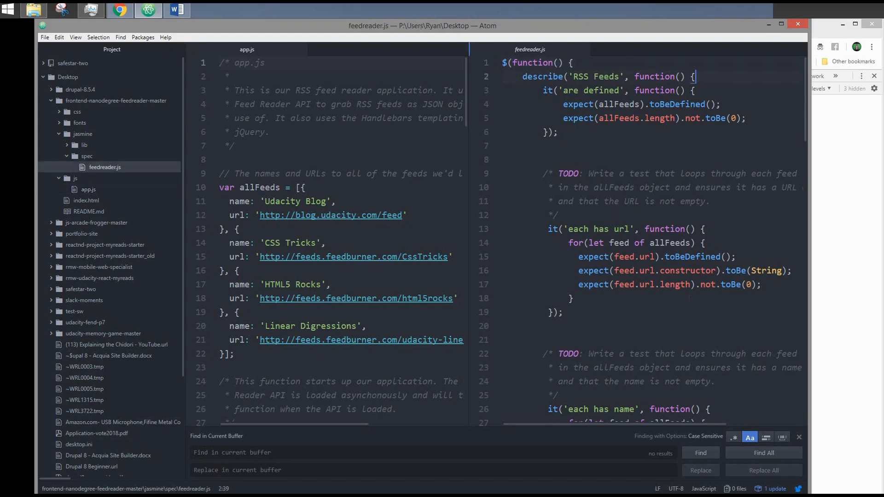
{"action": "scroll", "scroll_direction": "down", "scroll_amount": 3}
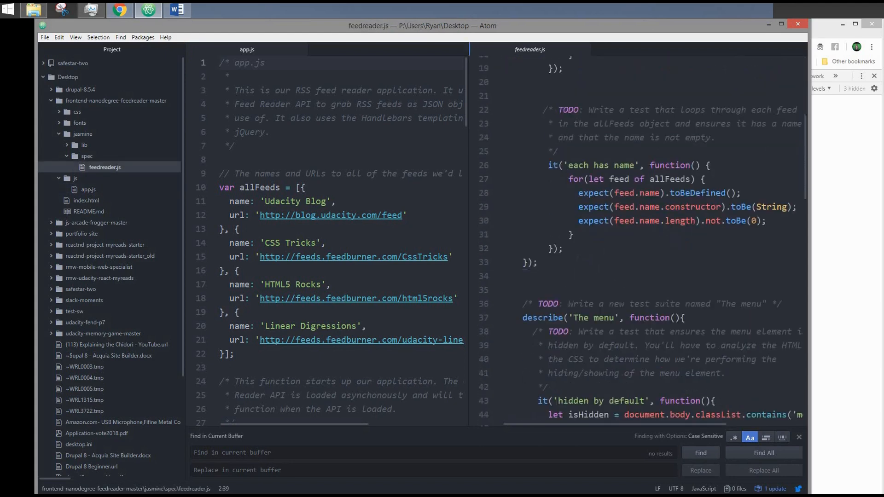
{"action": "scroll", "scroll_direction": "down", "scroll_amount": 3}
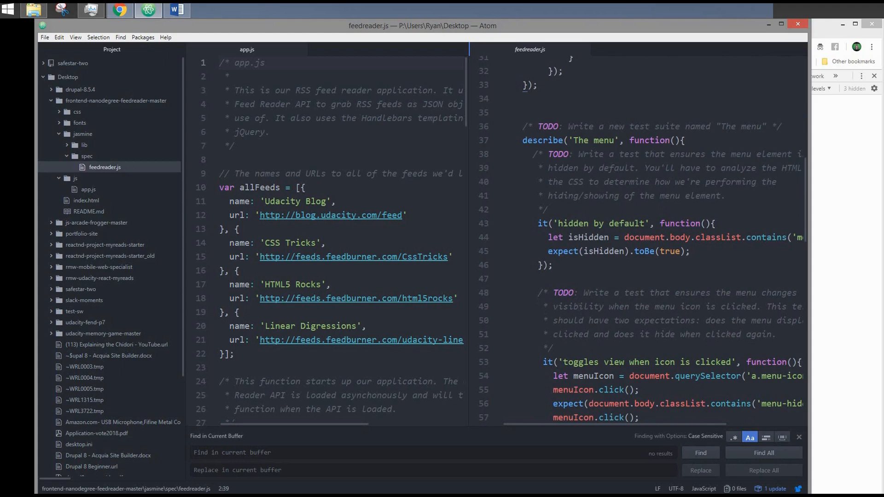
{"action": "scroll", "scroll_direction": "down", "scroll_amount": 3}
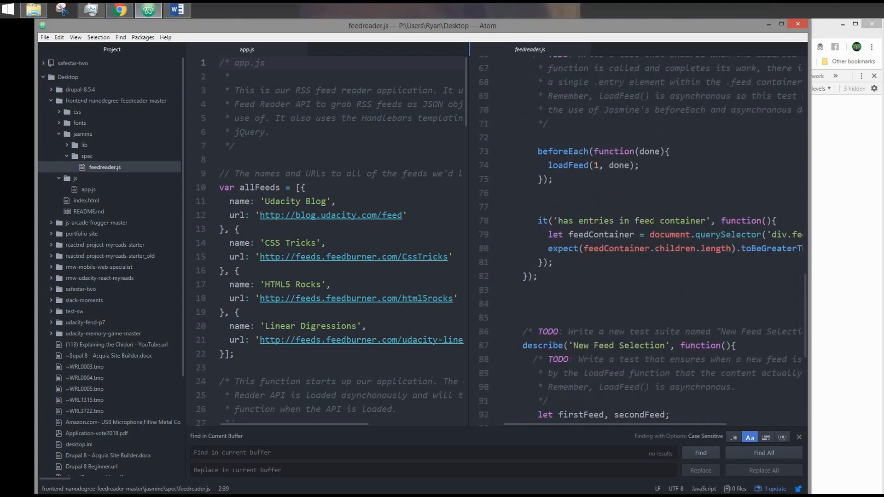
{"action": "scroll", "scroll_direction": "down", "scroll_amount": 3}
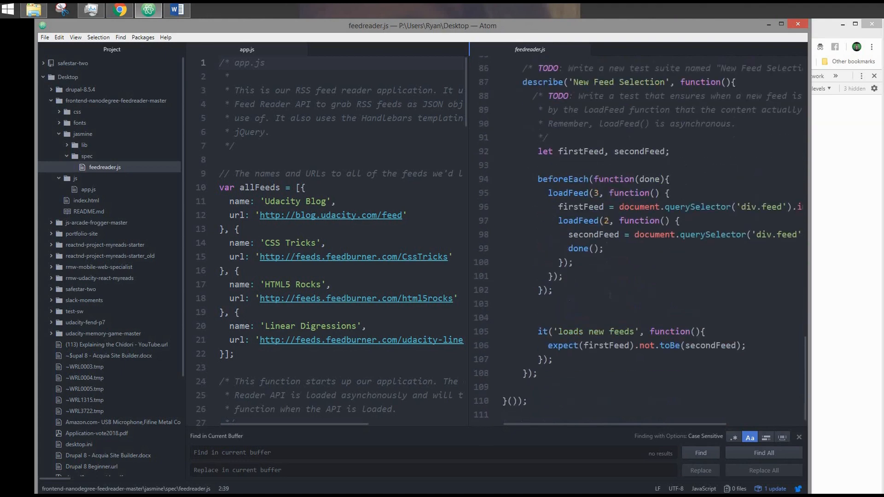
{"action": "scroll", "scroll_direction": "down", "scroll_amount": 3}
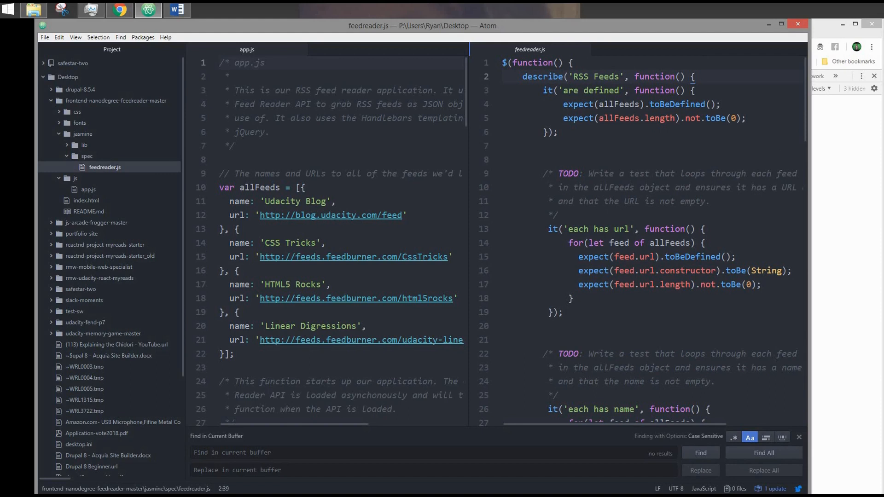
{"action": "left_click", "coordinate": [696, 77]}
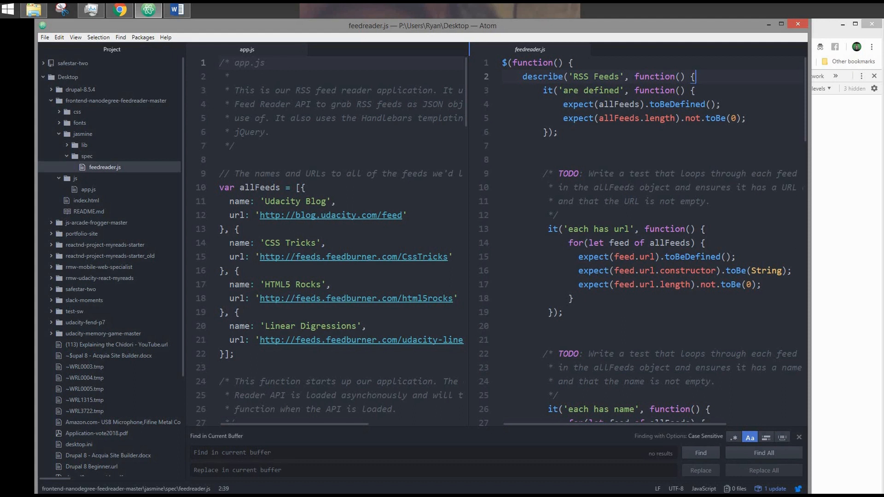
{"action": "left_click", "coordinate": [88, 190]}
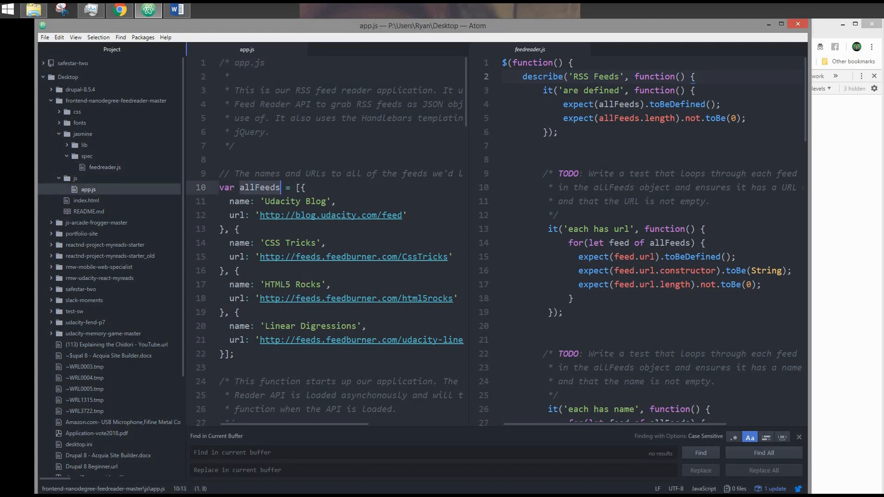
{"action": "scroll", "scroll_direction": "down", "scroll_amount": 3}
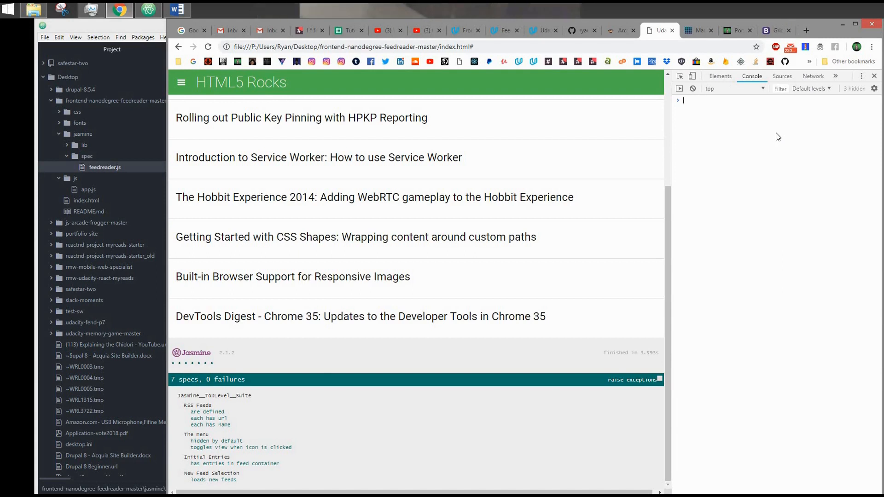
- In the console enter var list = [];, list.length, then list.length = 'a' to show the RangeError
{"action": "type", "text": "var li"}
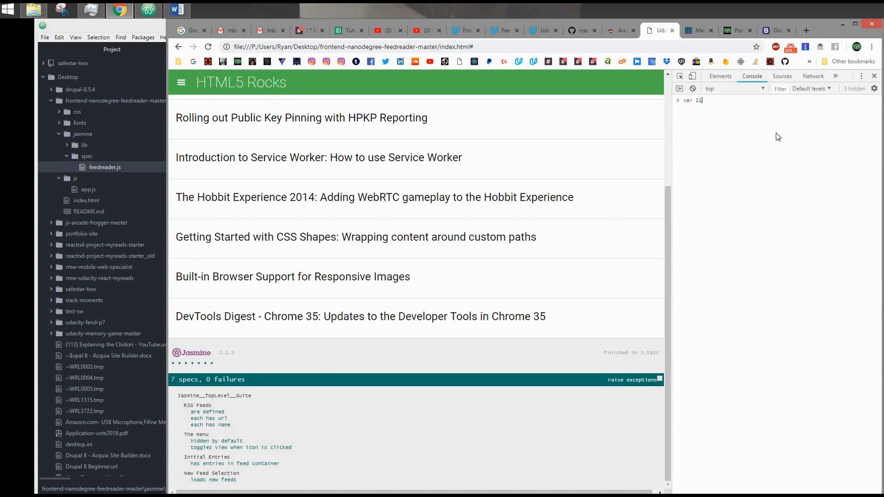
{"action": "type", "text": "st = [];"}
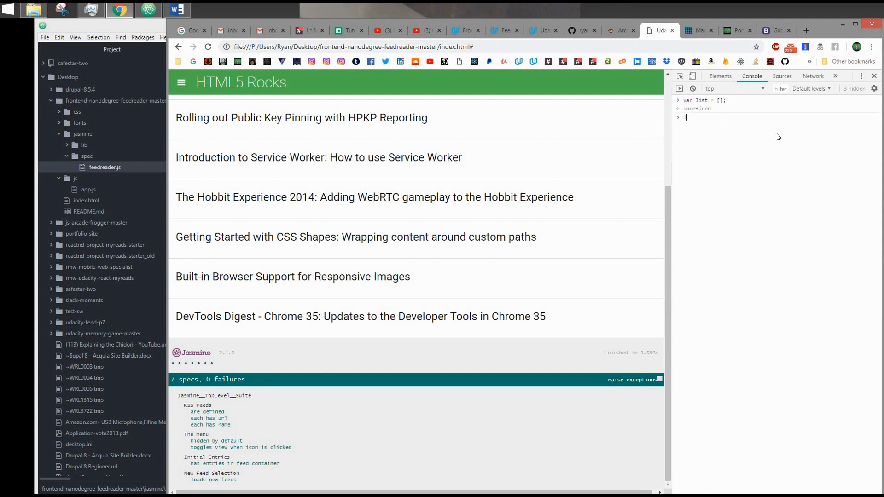
{"action": "type", "text": "list.length ="}
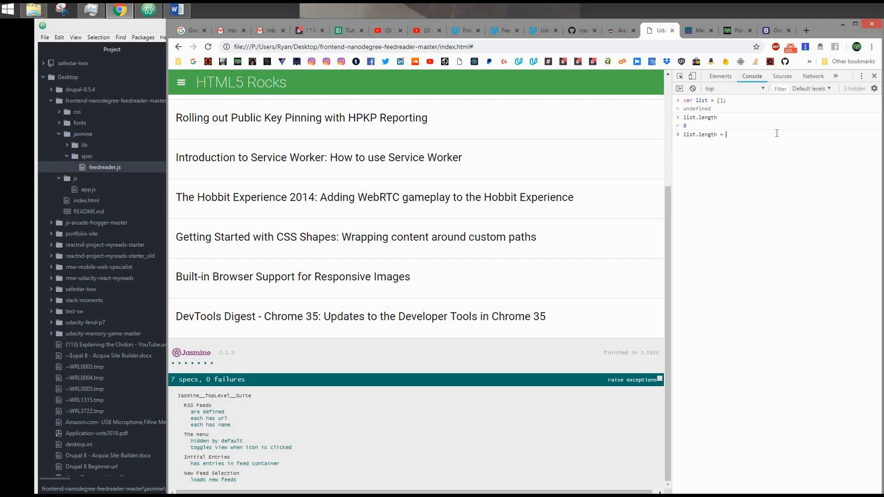
{"action": "type", "text": "'a"}
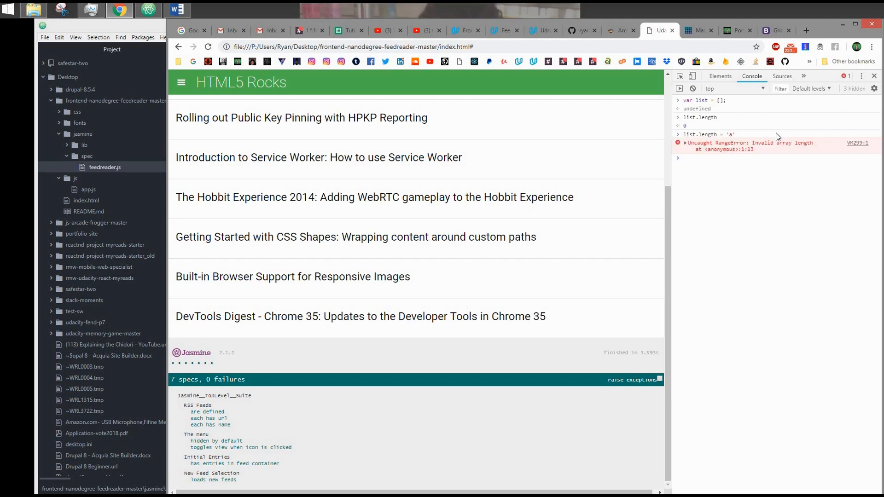
{"action": "mouse_move", "coordinate": [741, 157]}
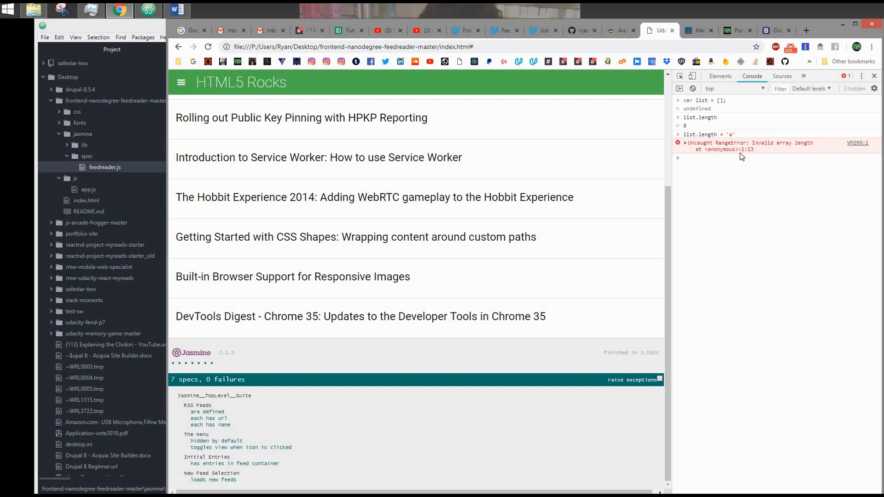
{"action": "mouse_move", "coordinate": [752, 156]}
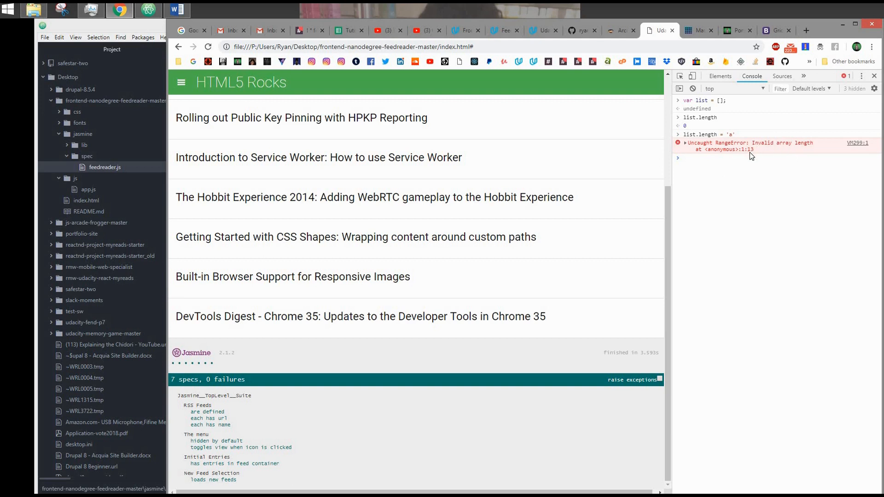
{"action": "mouse_move", "coordinate": [570, 101]}
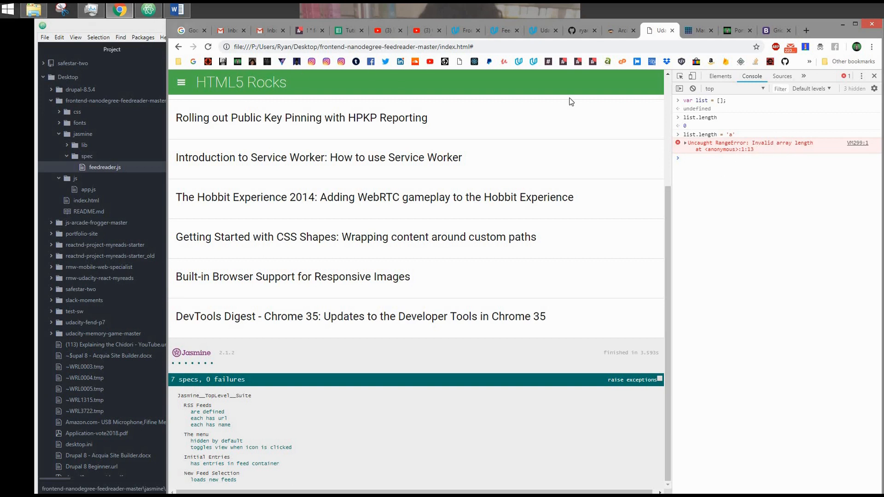
{"action": "left_click", "coordinate": [148, 10]}
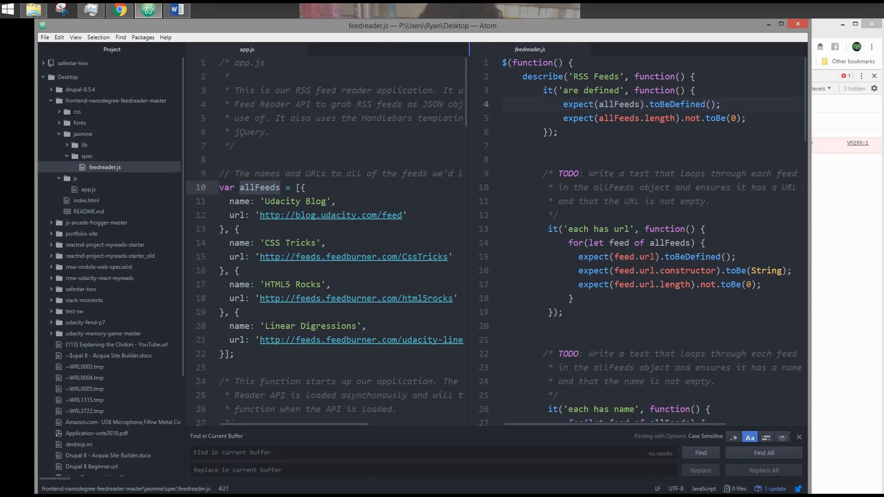
- Replace .not.toBe(0) with .toBeGreaterThan(0) in the allFeeds length expectation
{"action": "left_click", "coordinate": [684, 117]}
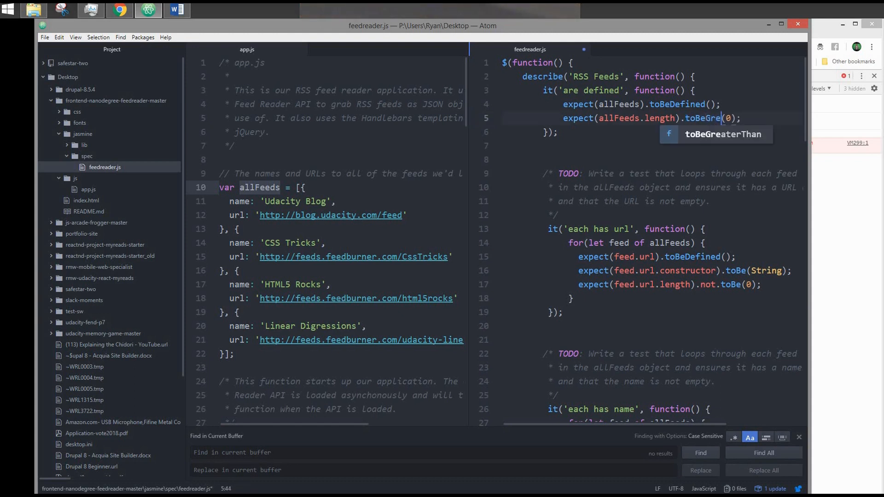
{"action": "key", "text": "Tab"}
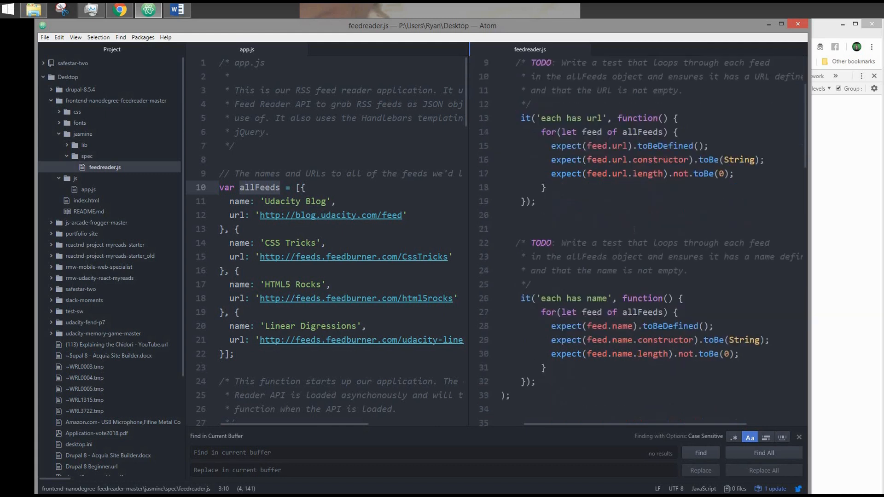
- Review the edited spec and the reloaded Jasmine results still showing 7 specs, 0 failures
{"action": "scroll", "scroll_direction": "down", "scroll_amount": 3}
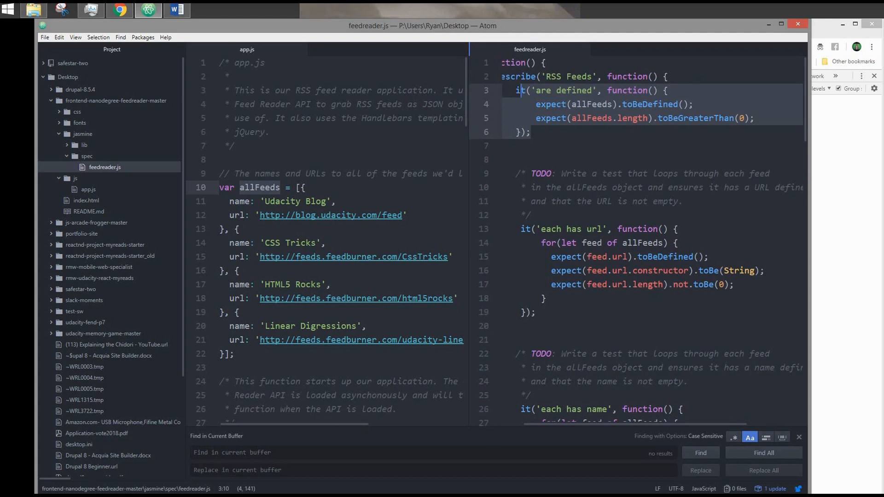
{"action": "scroll", "scroll_direction": "down", "scroll_amount": 3}
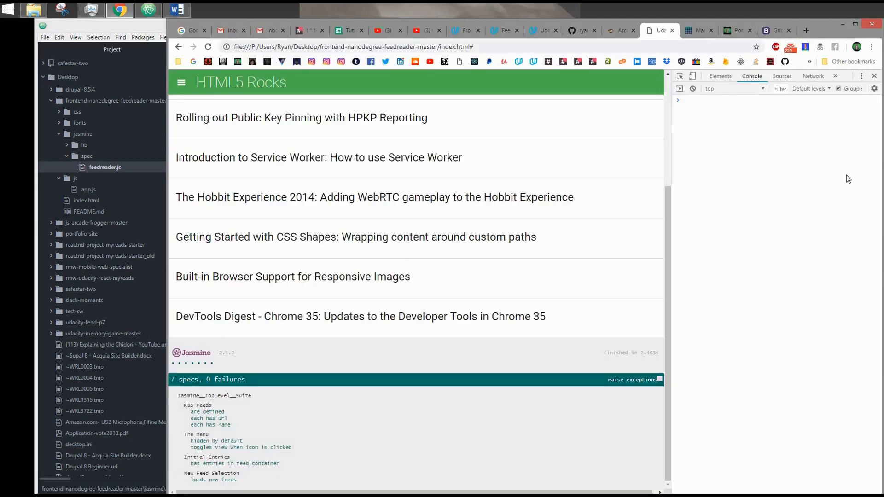
- Open the slide-out feed menu via the hamburger icon, then return to Atom's menu suite
{"action": "left_click", "coordinate": [181, 82]}
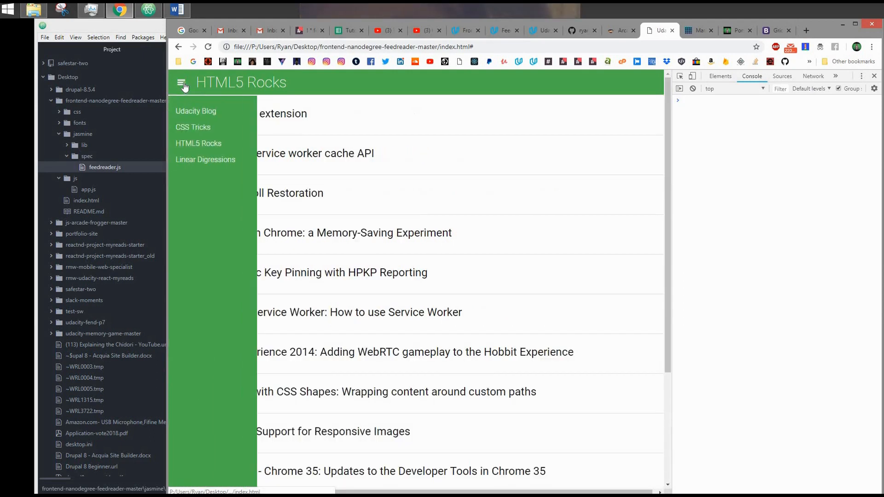
{"action": "left_click", "coordinate": [148, 10]}
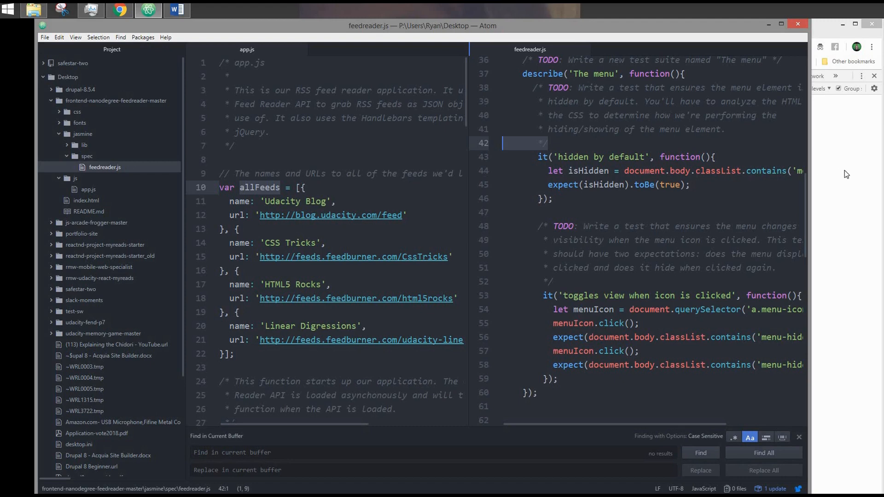
- Switch to Chrome's Elements view showing the body's menu-hidden class
{"action": "left_click", "coordinate": [119, 10]}
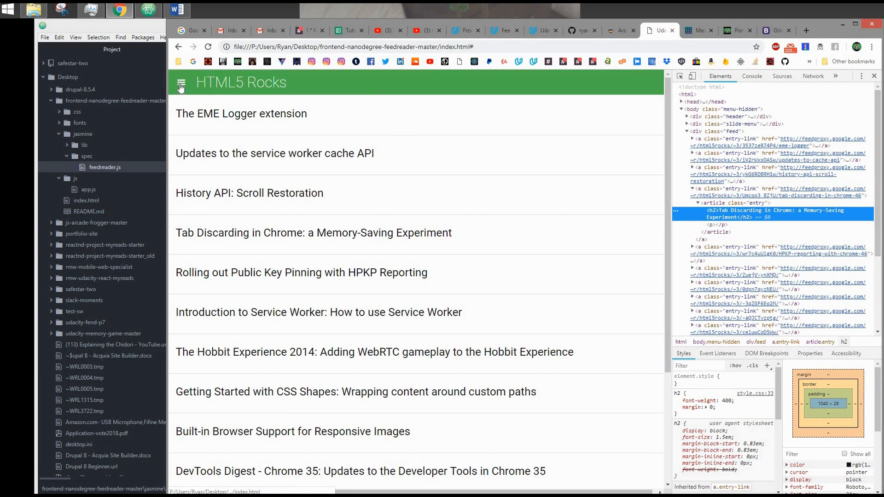
- Toggle the feed menu repeatedly, watching menu-hidden appear and disappear on body
{"action": "left_click", "coordinate": [182, 82]}
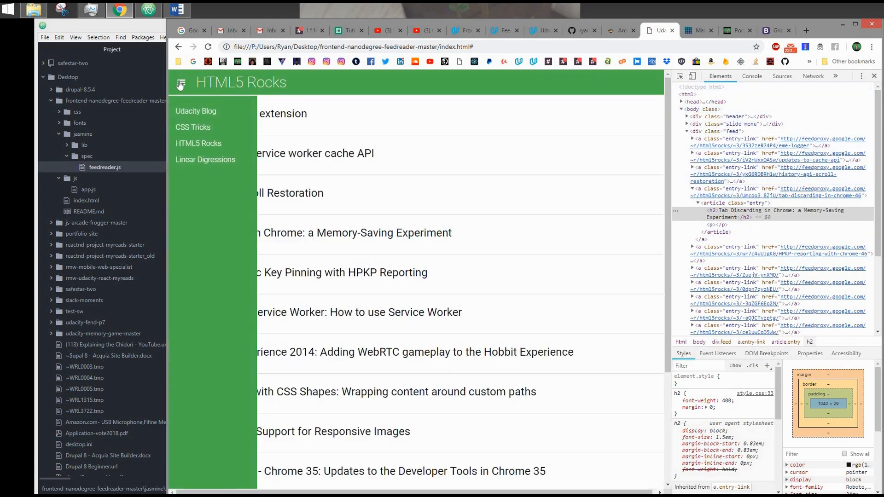
{"action": "left_click", "coordinate": [180, 82]}
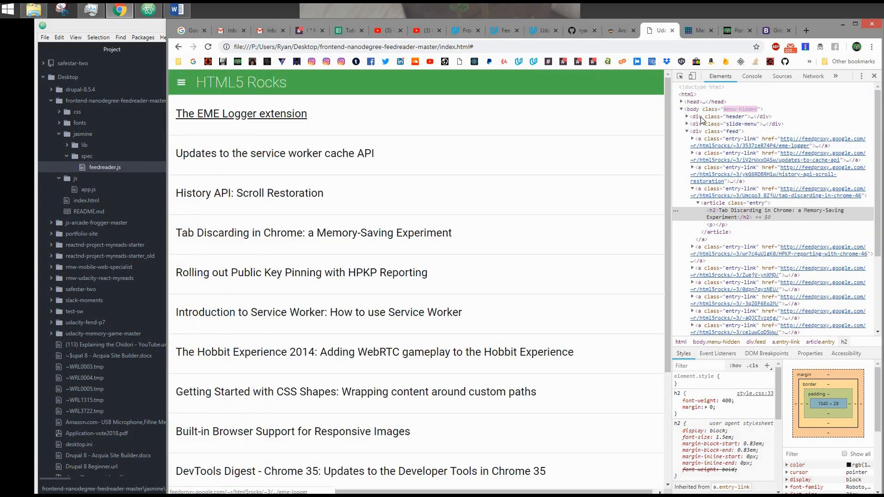
{"action": "left_click", "coordinate": [181, 81]}
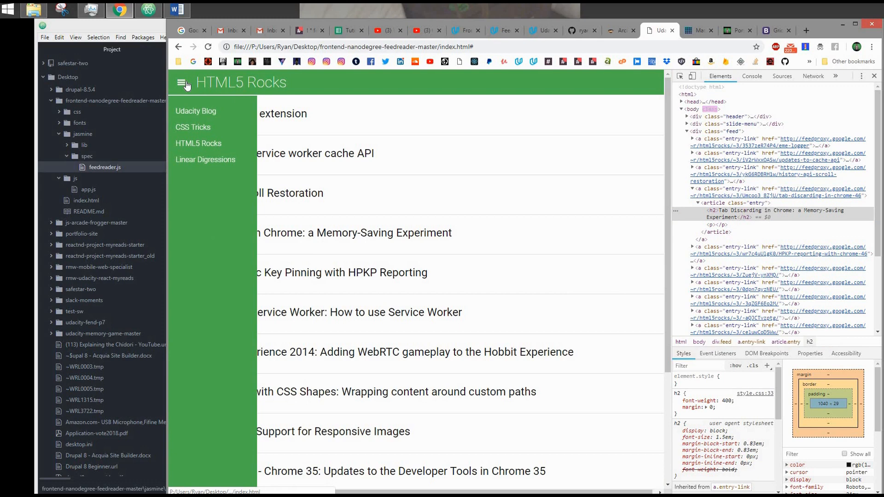
{"action": "left_click", "coordinate": [181, 82]}
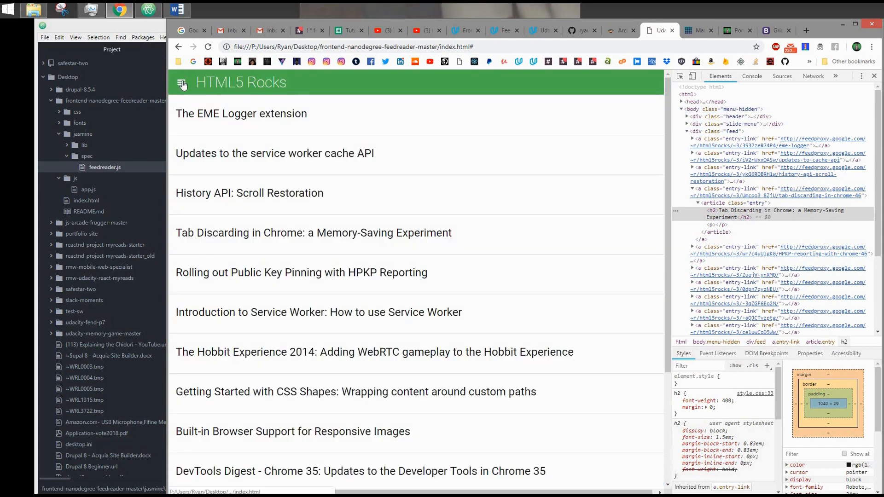
{"action": "left_click", "coordinate": [182, 82]}
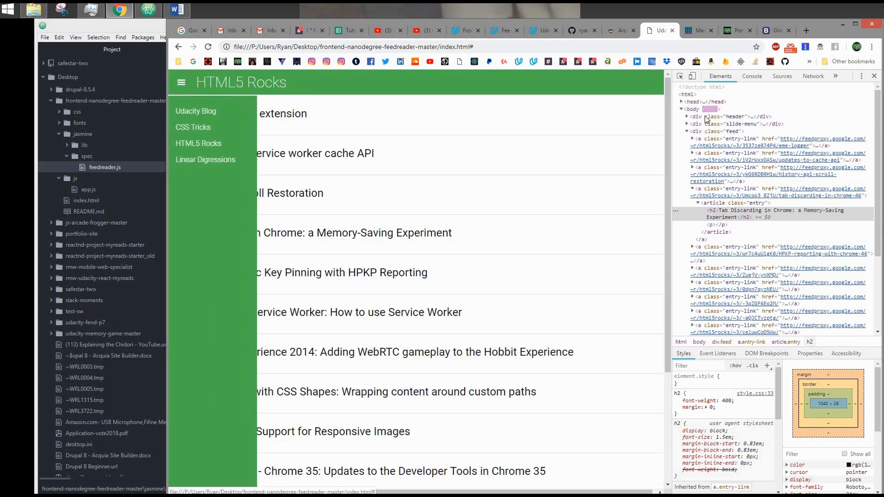
{"action": "mouse_move", "coordinate": [712, 116]}
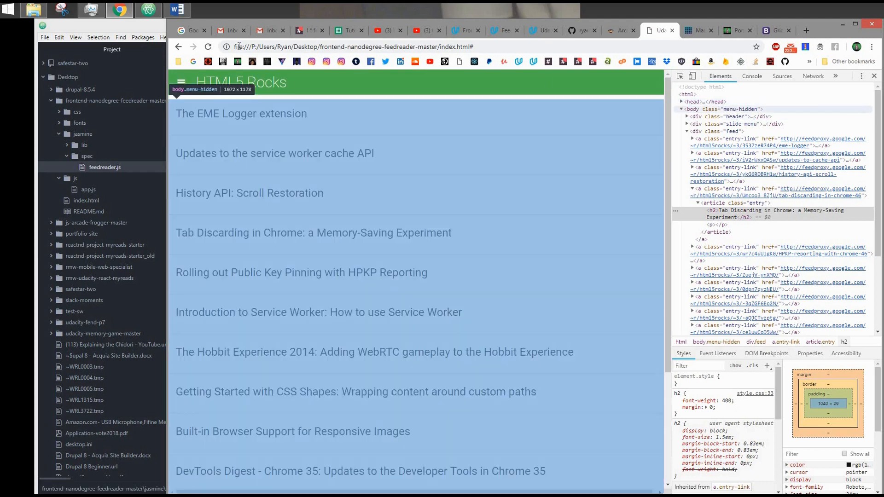
- Reload the feed reader page and bring up the Udacity review rubric
{"action": "left_click", "coordinate": [207, 47]}
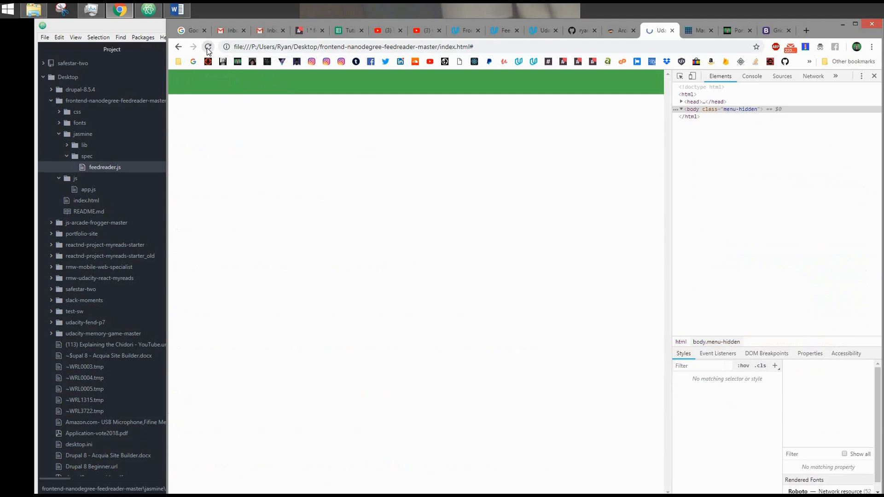
{"action": "left_click", "coordinate": [207, 46]}
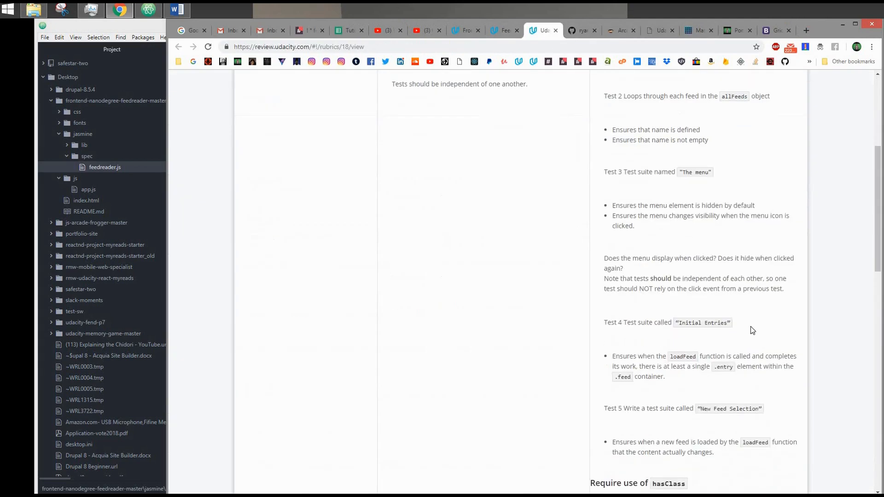
- Scroll to the rubric's 'Require use of hasClass' guidance with the hasClass('menu-hidden') example
{"action": "scroll", "scroll_direction": "down", "scroll_amount": 3}
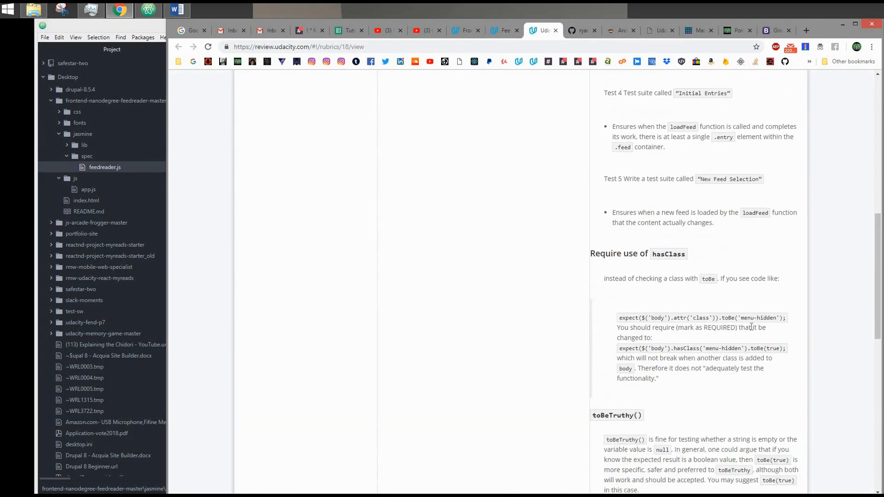
{"action": "scroll", "scroll_direction": "down", "scroll_amount": 3}
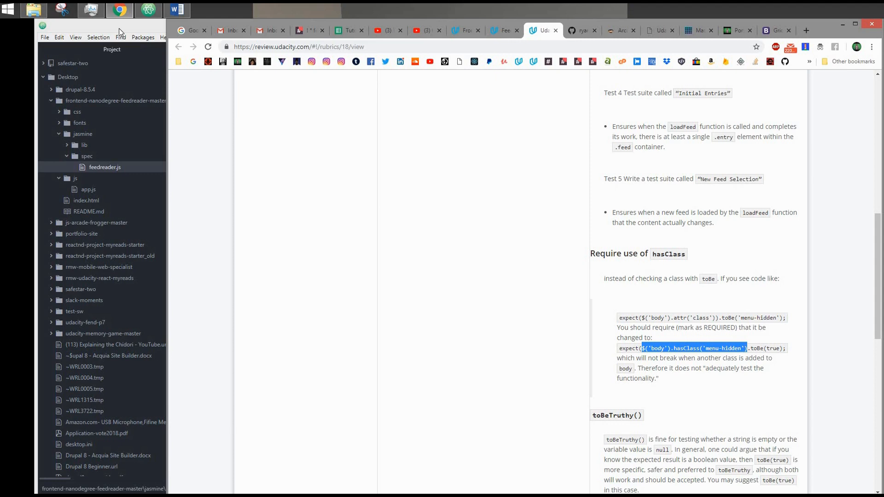
{"action": "mouse_move", "coordinate": [659, 40]}
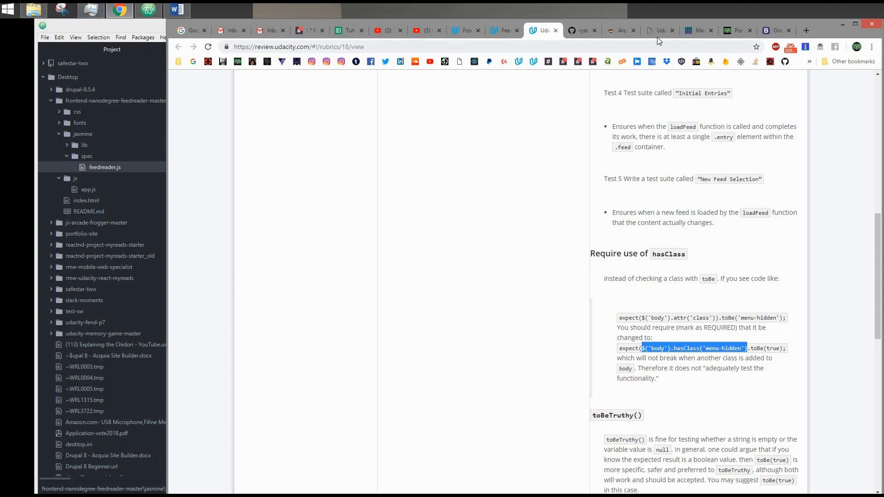
- In the feed reader tab's DevTools Console, inspect document.body's class list showing menu-hidden
{"action": "left_click", "coordinate": [655, 31]}
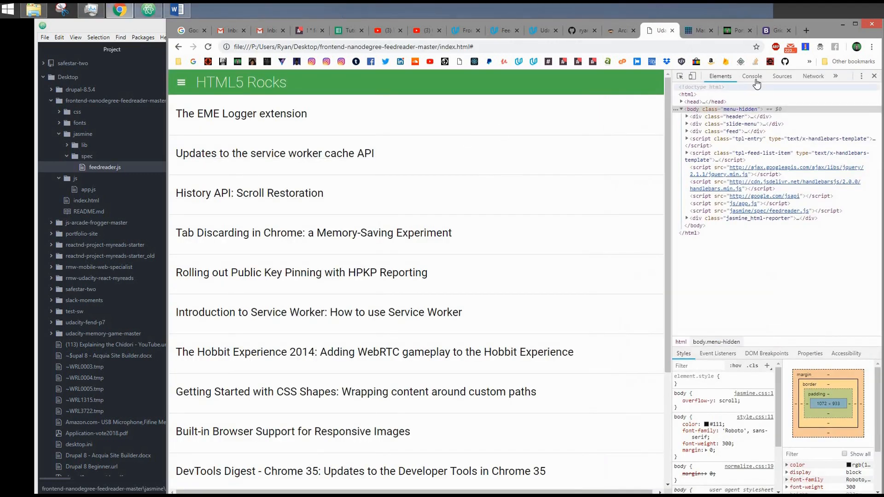
{"action": "left_click", "coordinate": [752, 76]}
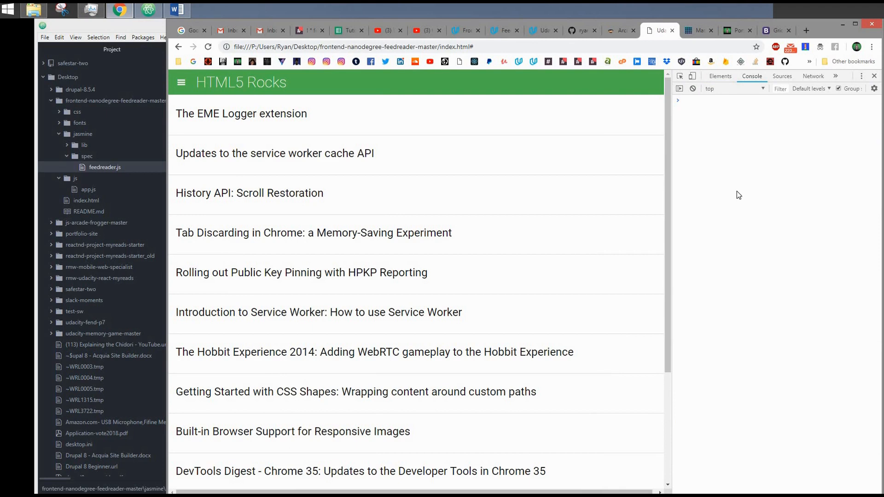
{"action": "mouse_move", "coordinate": [671, 149]}
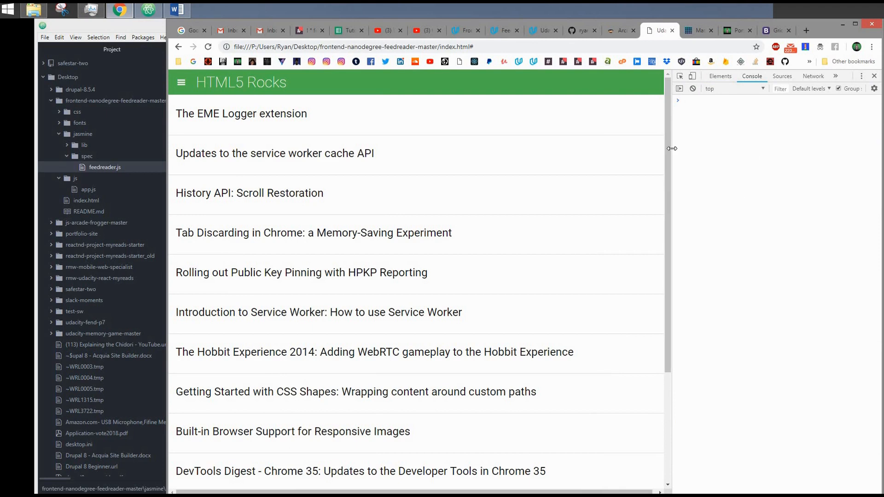
{"action": "type", "text": "document.b"}
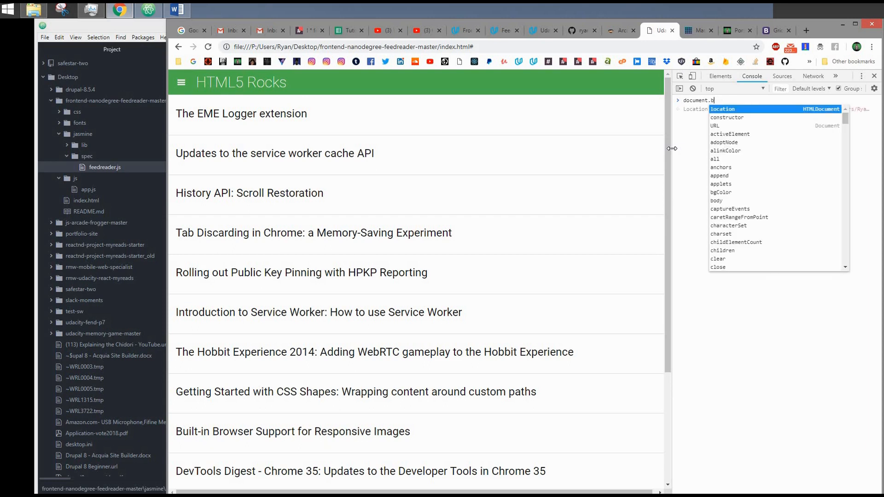
{"action": "type", "text": "ody"}
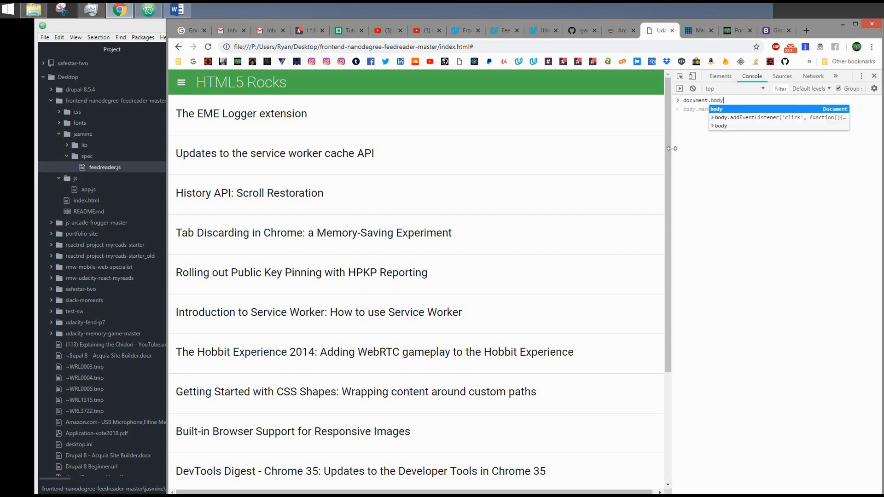
{"action": "type", "text": "."}
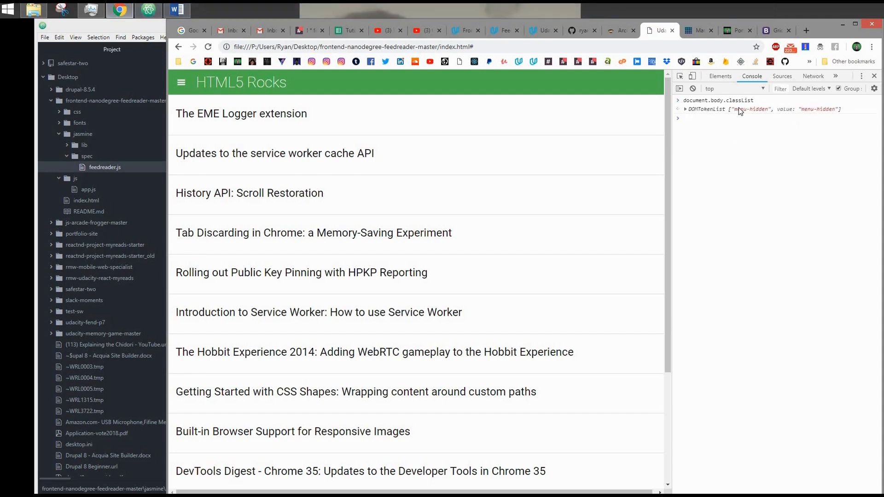
{"action": "left_click", "coordinate": [685, 109]}
{"action": "type", "text": "document.body.classList.contains('')"}
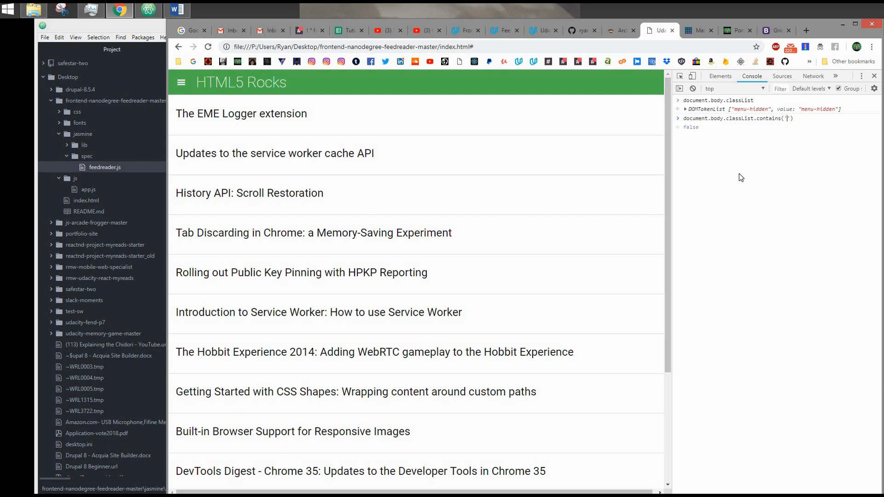
- Run document.body.classList.contains('menu-hidden') in the console, returning true
{"action": "key", "text": "Backspace"}
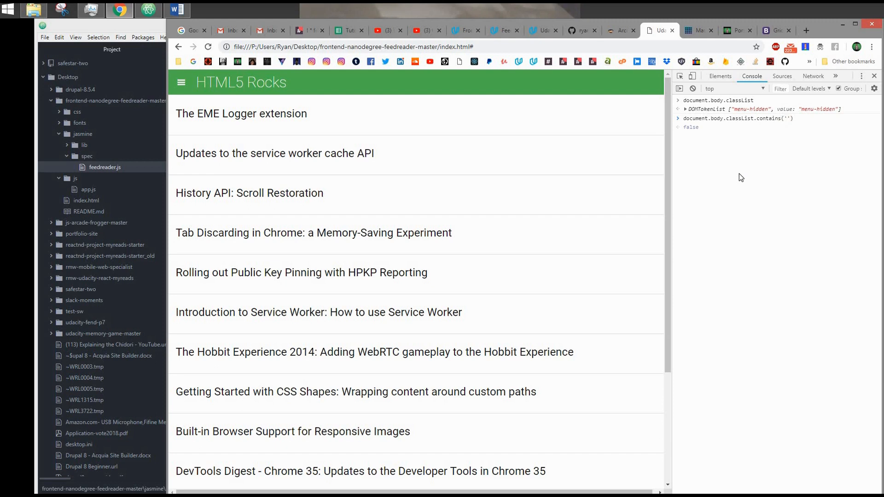
{"action": "type", "text": "menu-"}
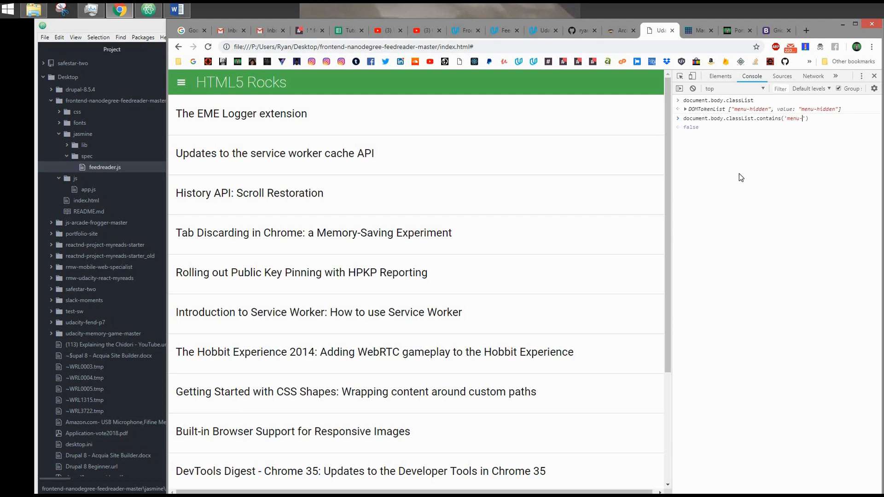
{"action": "type", "text": "hidden"}
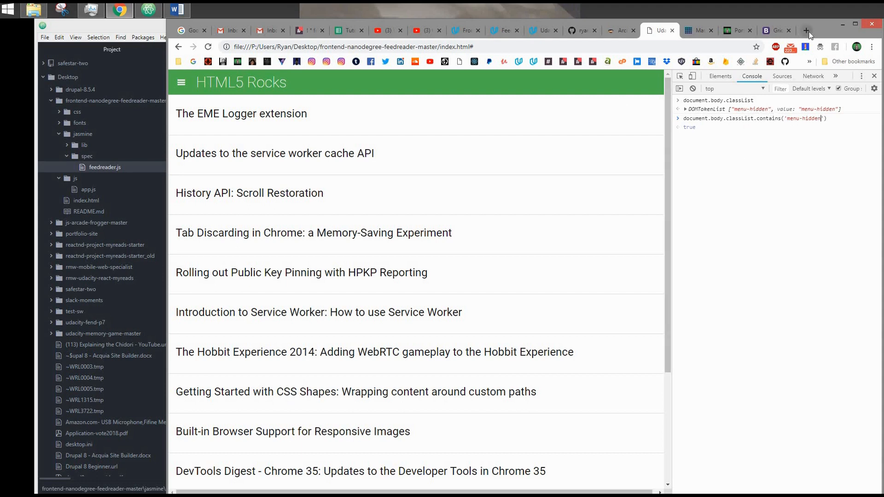
- Search Google in a new tab for 'js html classlist contains'
{"action": "left_click", "coordinate": [805, 31]}
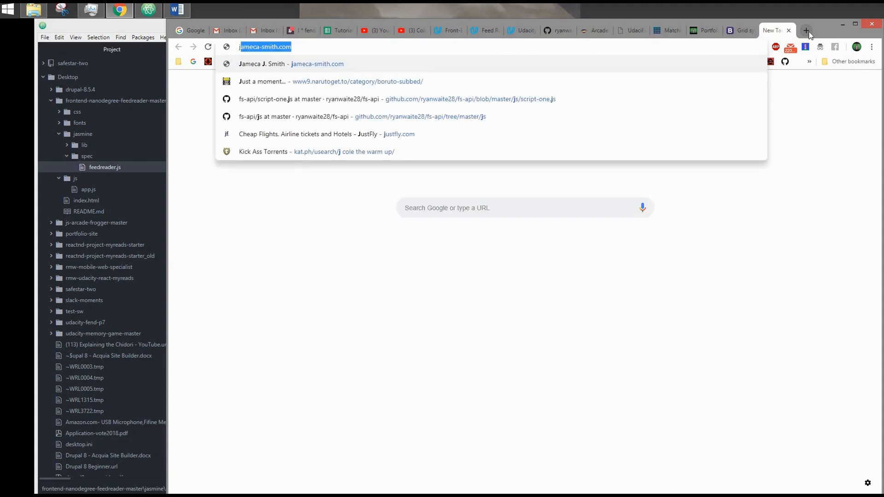
{"action": "type", "text": "js html"}
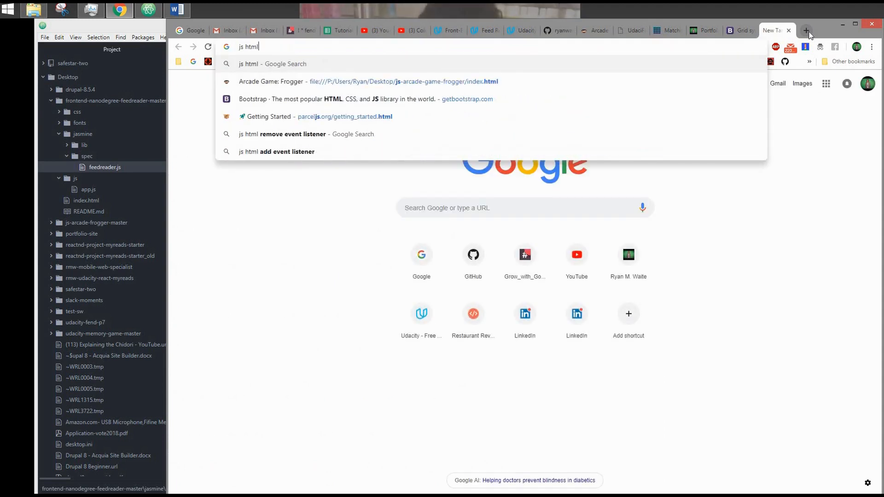
{"action": "type", "text": "classlist"}
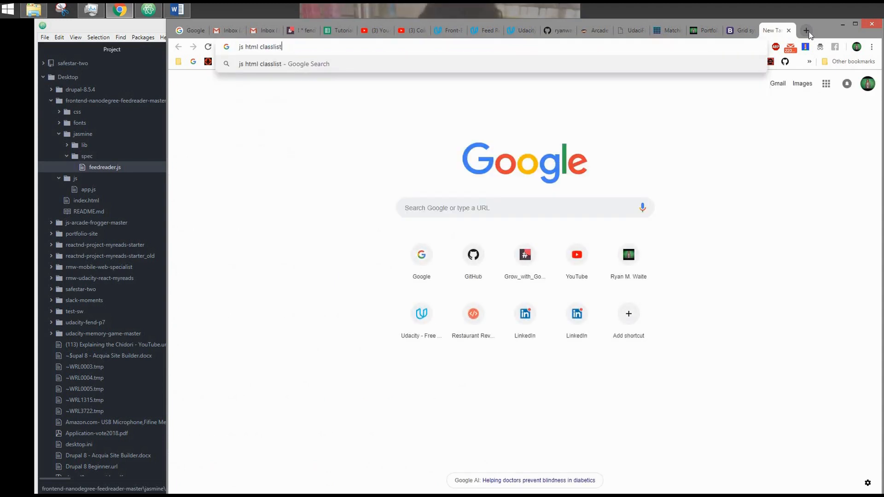
{"action": "type", "text": "con"}
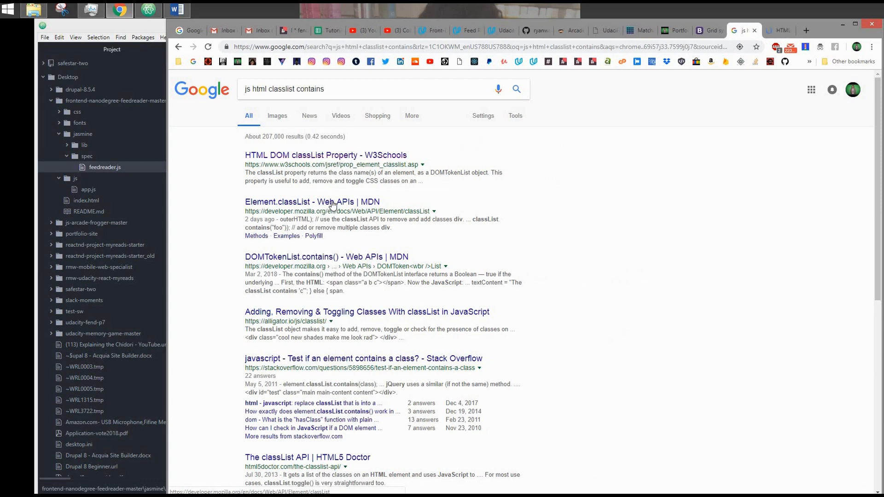
- Review MDN's Element.classList page down through its Methods list, including contains(), to the Examples
{"action": "left_click", "coordinate": [312, 201]}
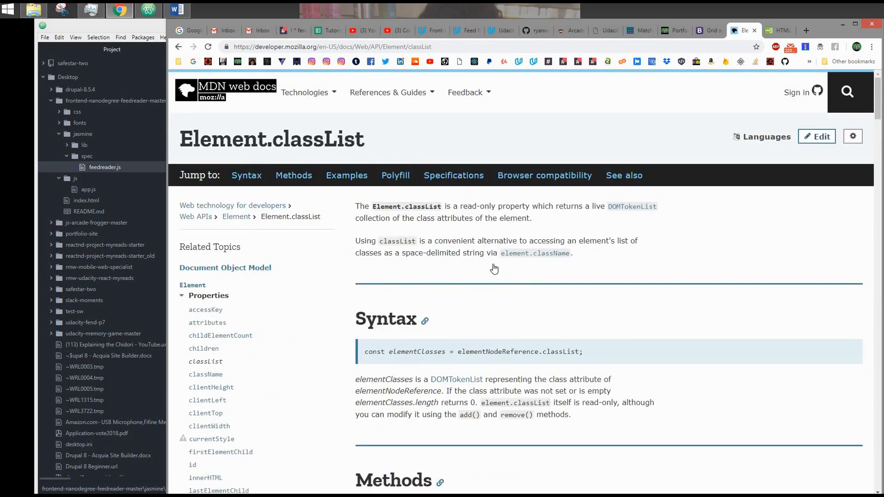
{"action": "mouse_move", "coordinate": [587, 230]}
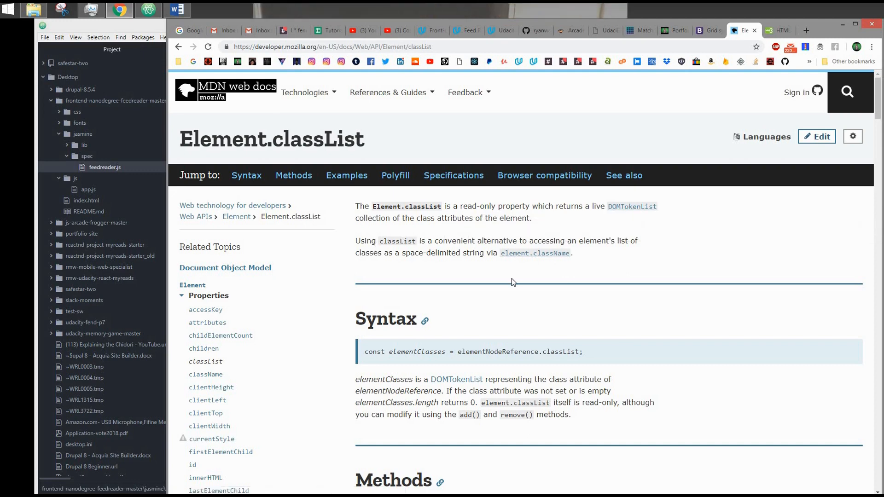
{"action": "scroll", "scroll_direction": "down", "scroll_amount": 3}
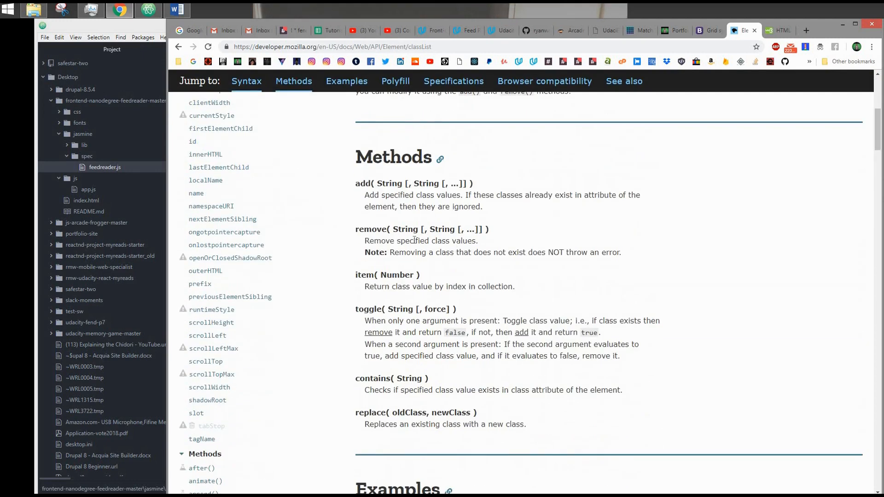
{"action": "mouse_move", "coordinate": [446, 215]}
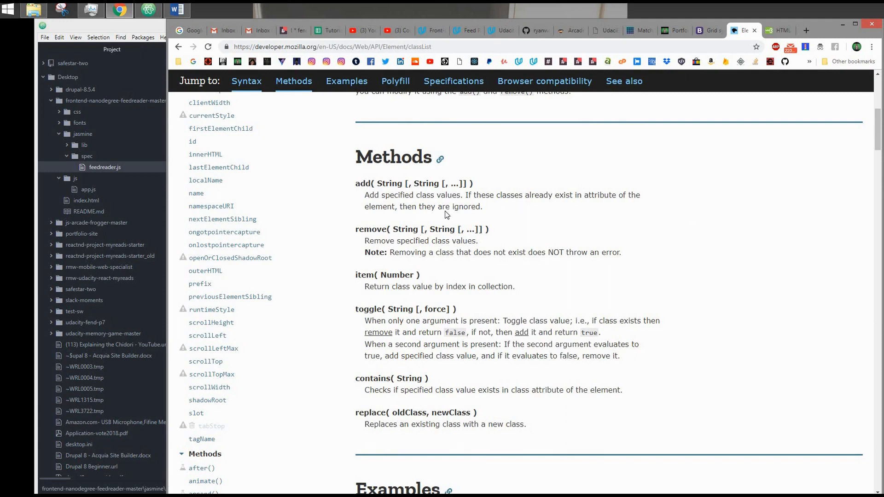
{"action": "mouse_move", "coordinate": [428, 295]}
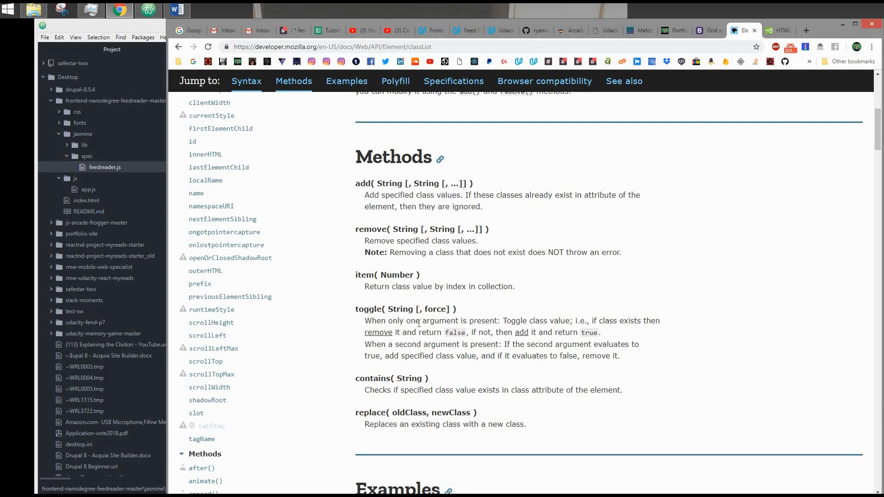
{"action": "scroll", "scroll_direction": "down", "scroll_amount": 3}
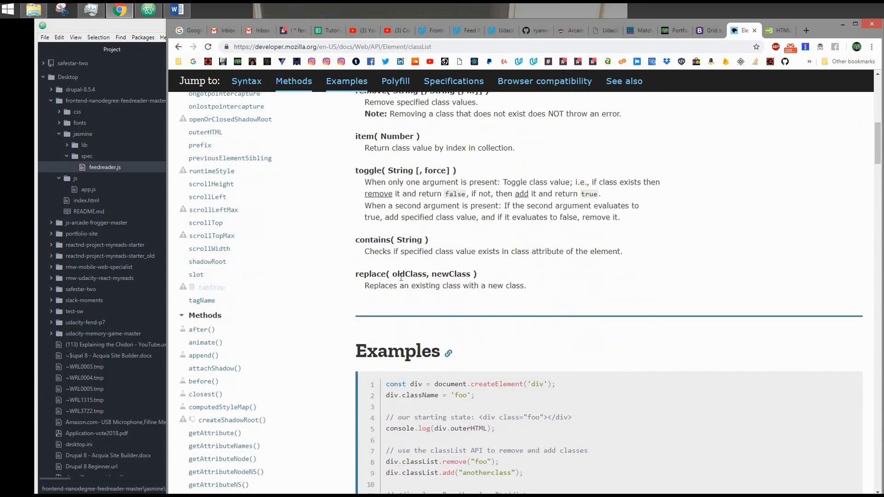
{"action": "mouse_move", "coordinate": [411, 235]}
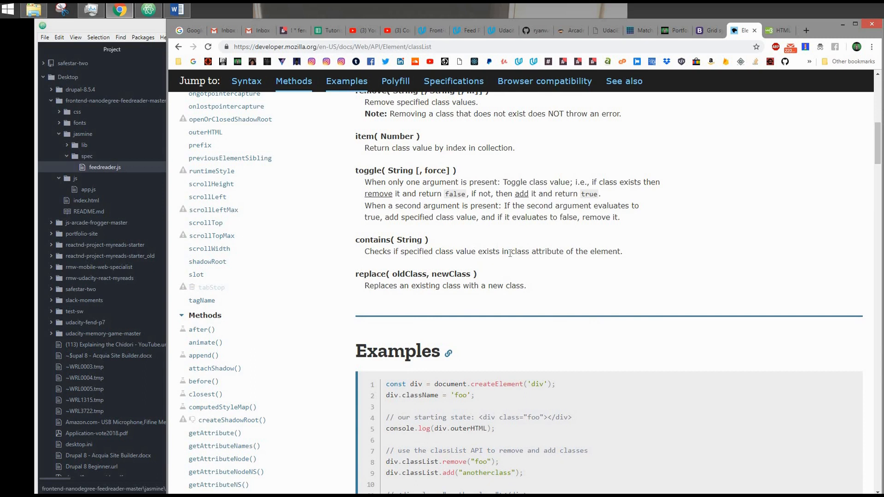
{"action": "mouse_move", "coordinate": [553, 247]}
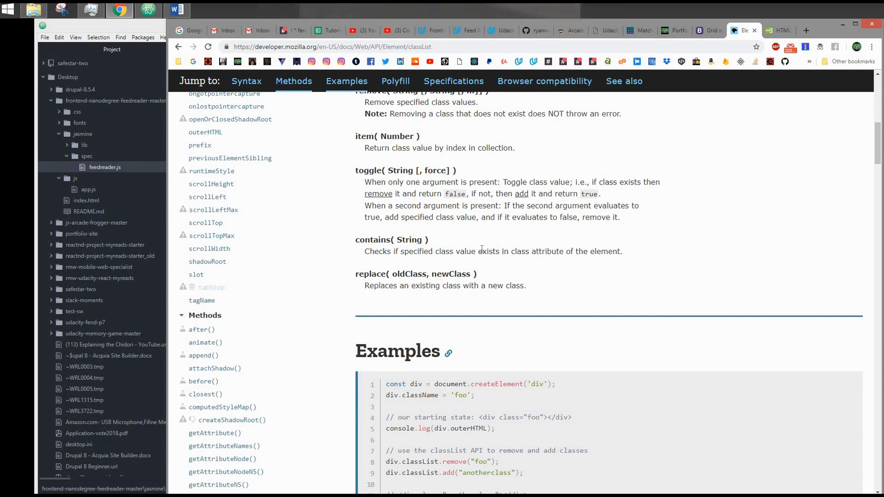
{"action": "mouse_move", "coordinate": [439, 157]}
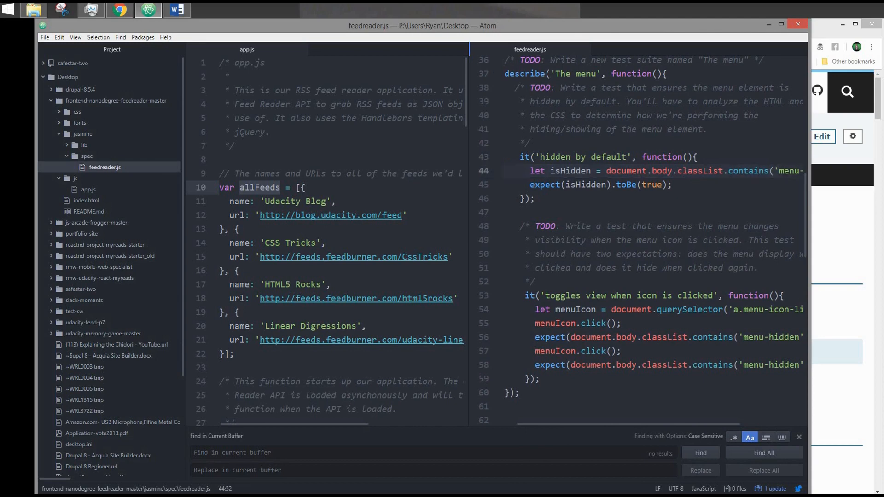
- Back in Atom, scroll feedreader.js to 'The menu' suite and point at line 56's toggle expectation
{"action": "left_click", "coordinate": [783, 172]}
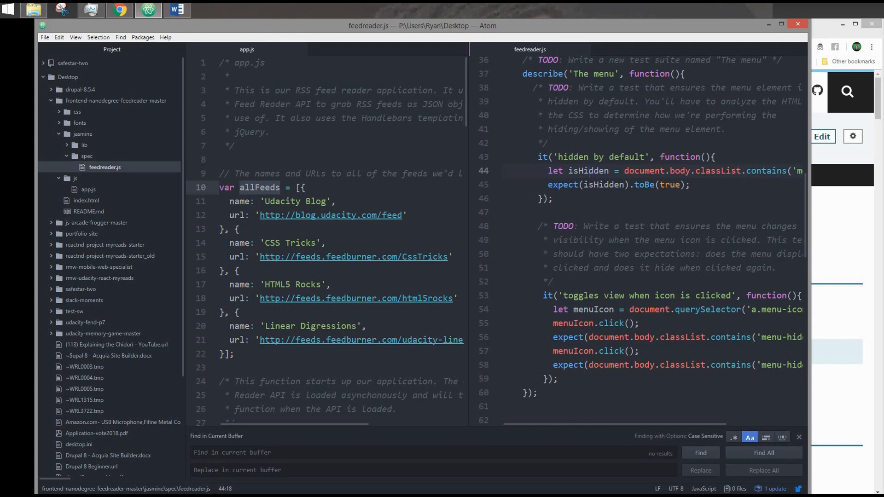
{"action": "scroll", "scroll_direction": "down", "scroll_amount": 3}
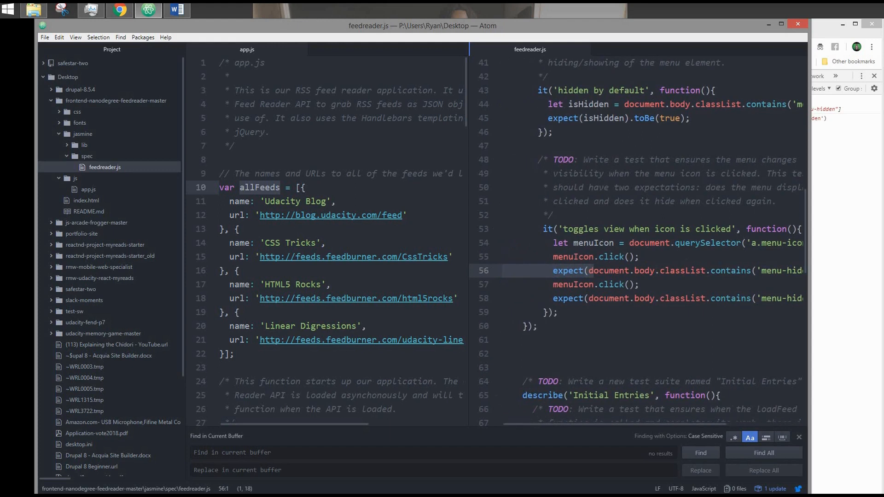
{"action": "left_click", "coordinate": [501, 271]}
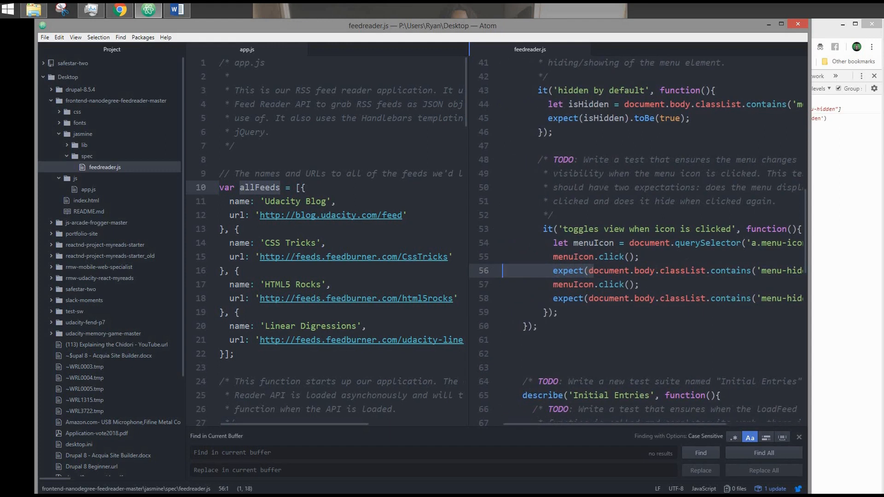
{"action": "left_click", "coordinate": [608, 285]}
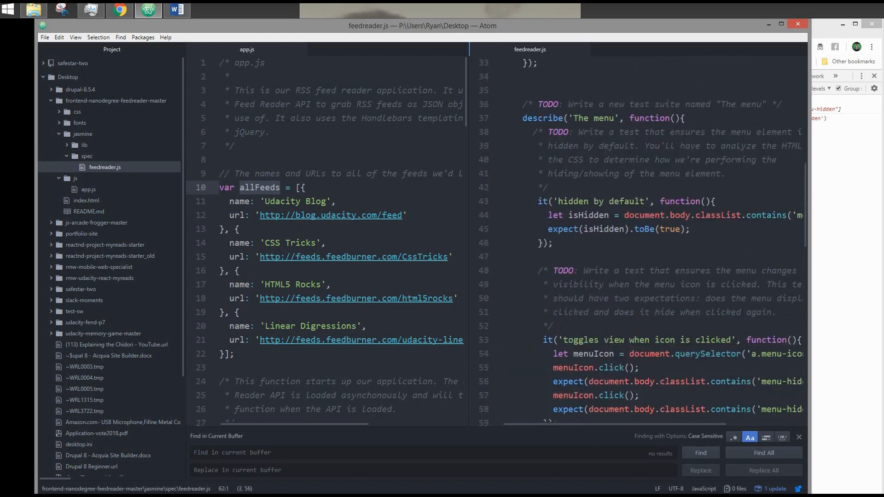
- Scroll down through the Initial Entries suite, then bring the Chrome classList page forward
{"action": "scroll", "scroll_direction": "down", "scroll_amount": 3}
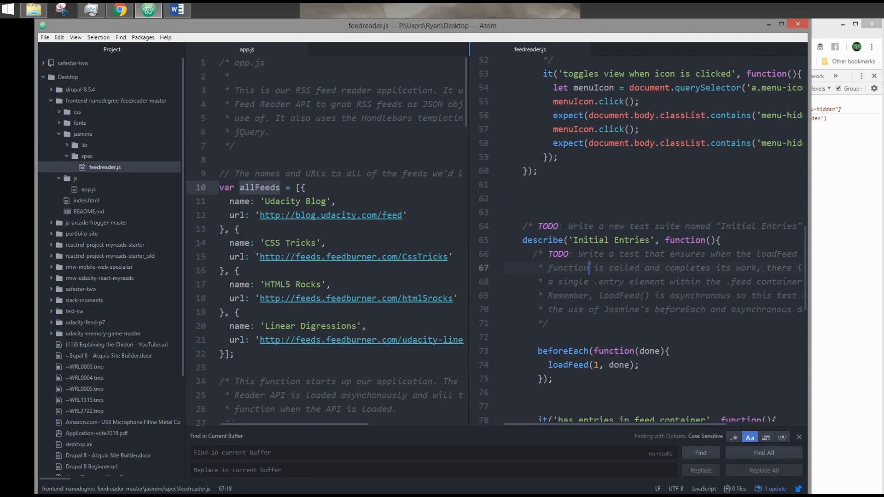
{"action": "scroll", "scroll_direction": "down", "scroll_amount": 3}
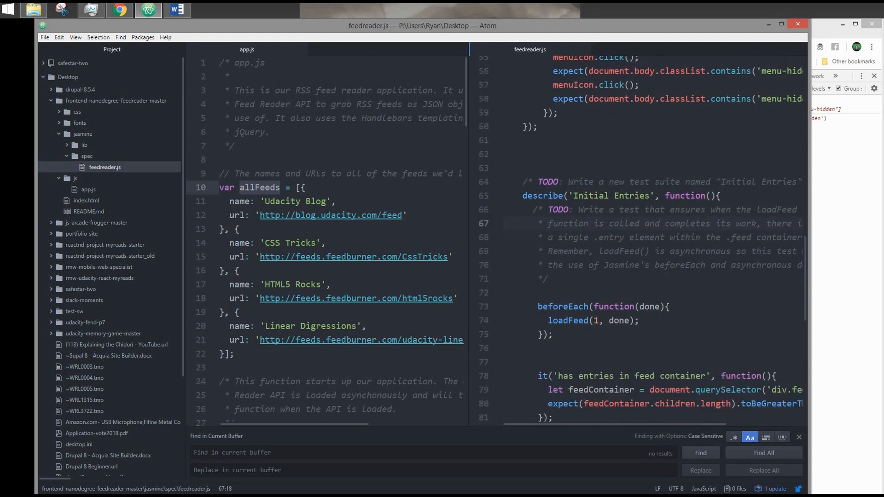
{"action": "scroll", "scroll_direction": "down", "scroll_amount": 3}
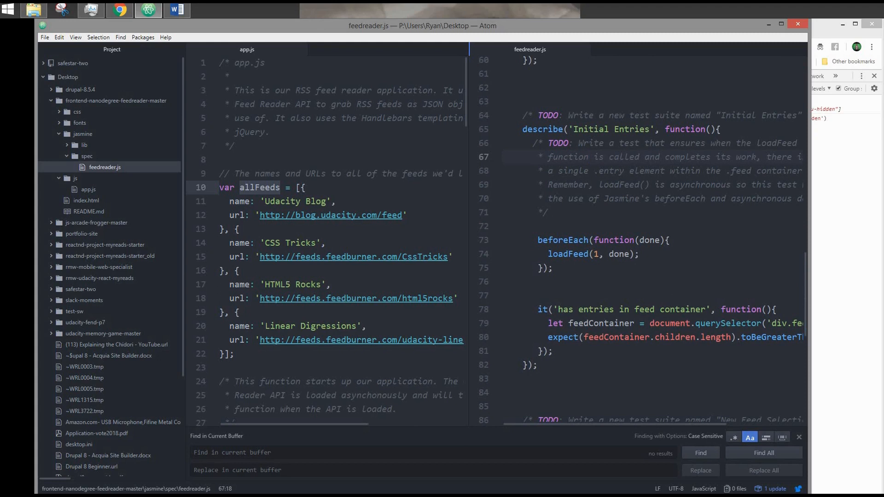
{"action": "left_click", "coordinate": [589, 156]}
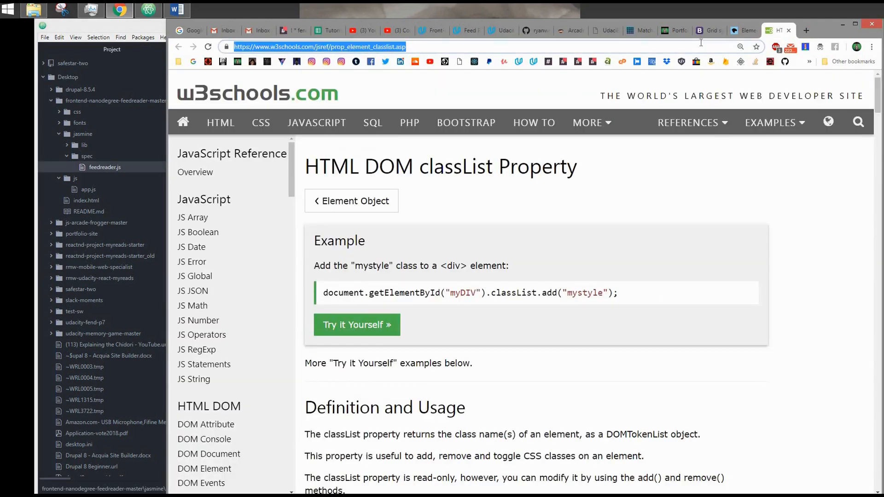
- Search Google for 'jasmine js docs', showing the Jasmine Documentation result
{"action": "type", "text": "jasmine js docs"}
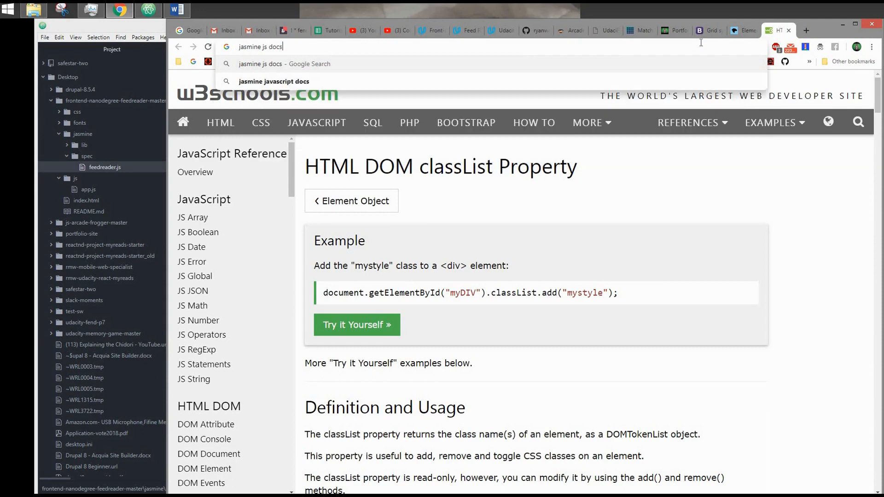
{"action": "key", "text": "enter"}
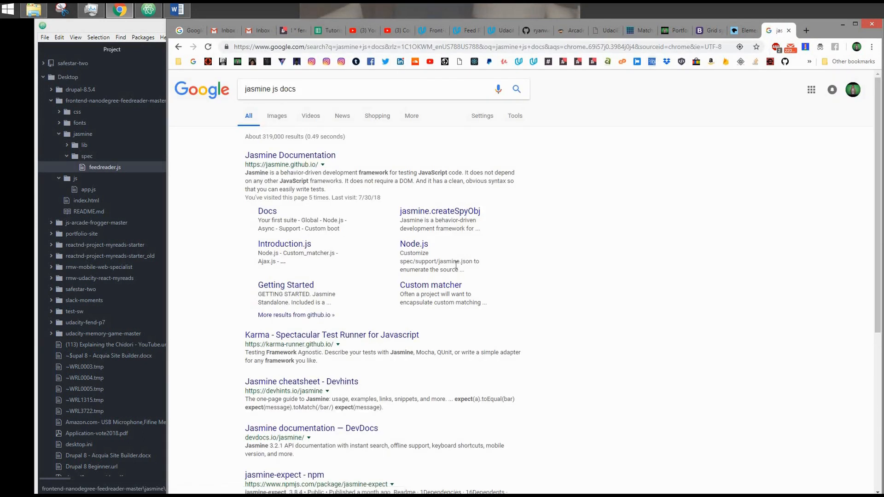
{"action": "mouse_move", "coordinate": [641, 250]}
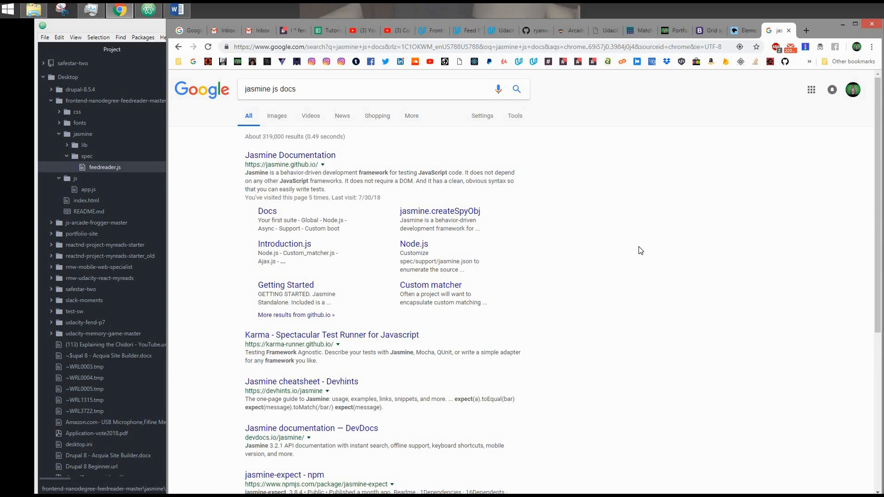
{"action": "mouse_move", "coordinate": [255, 197]}
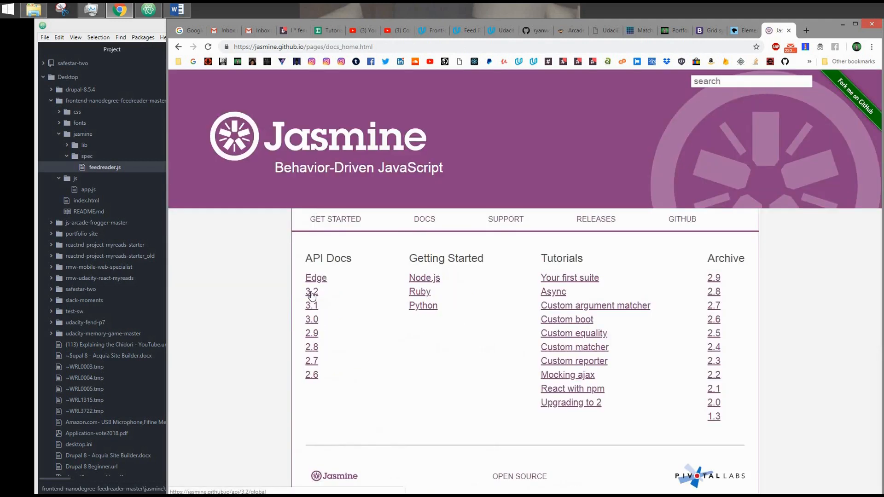
- Visit the Jasmine 3.2 API reference and site search, go back, and open the 2.0 introduction.js guide
{"action": "left_click", "coordinate": [311, 292]}
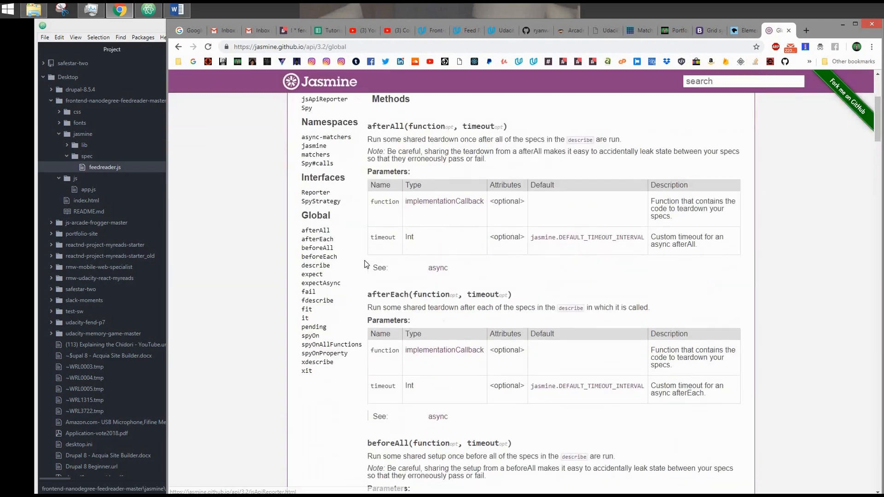
{"action": "left_click", "coordinate": [742, 81]}
{"action": "type", "text": "done"}
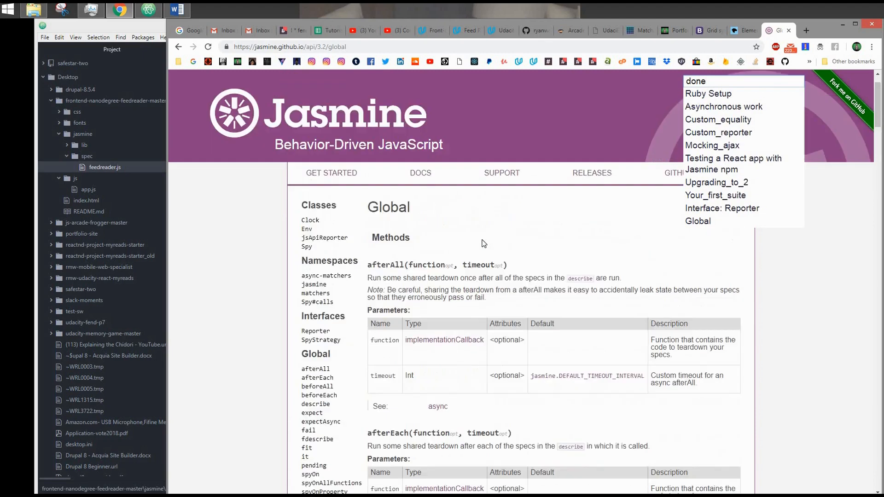
{"action": "left_click", "coordinate": [423, 219]}
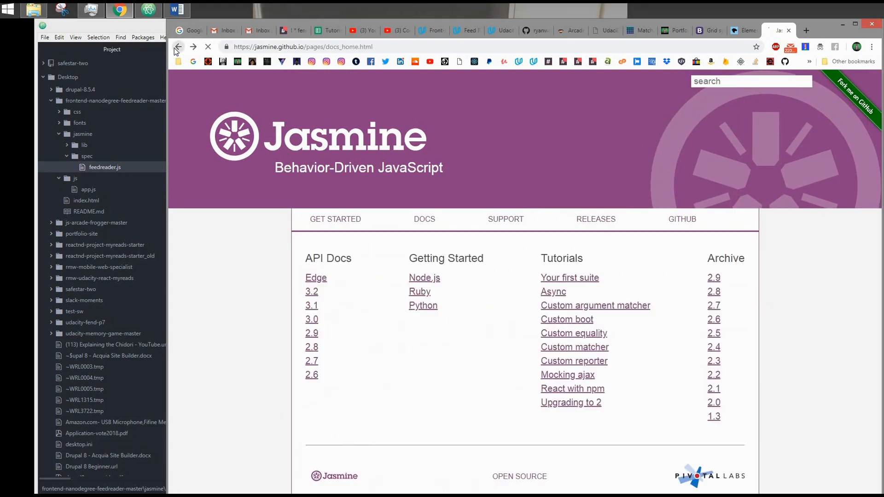
{"action": "left_click", "coordinate": [177, 47]}
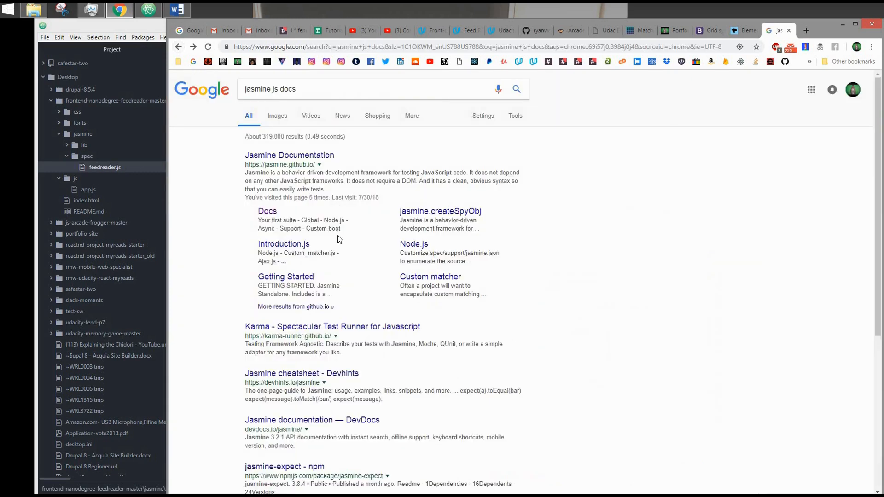
{"action": "left_click", "coordinate": [284, 243]}
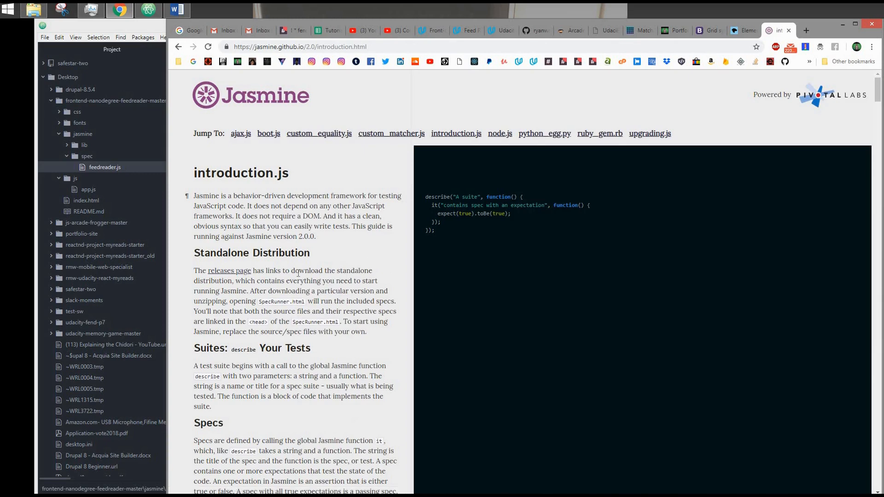
- Find 'asy' on the page to reach the Asynchronous Support section
{"action": "scroll", "scroll_direction": "down", "scroll_amount": 3}
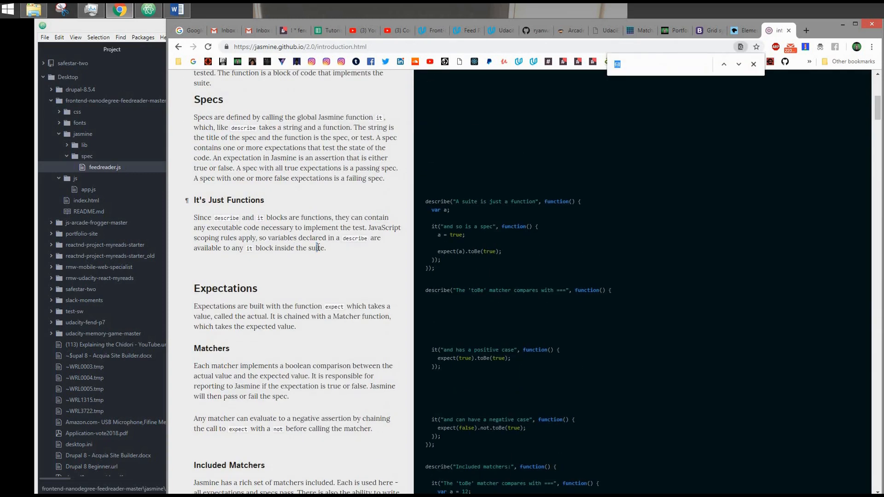
{"action": "type", "text": "asy"}
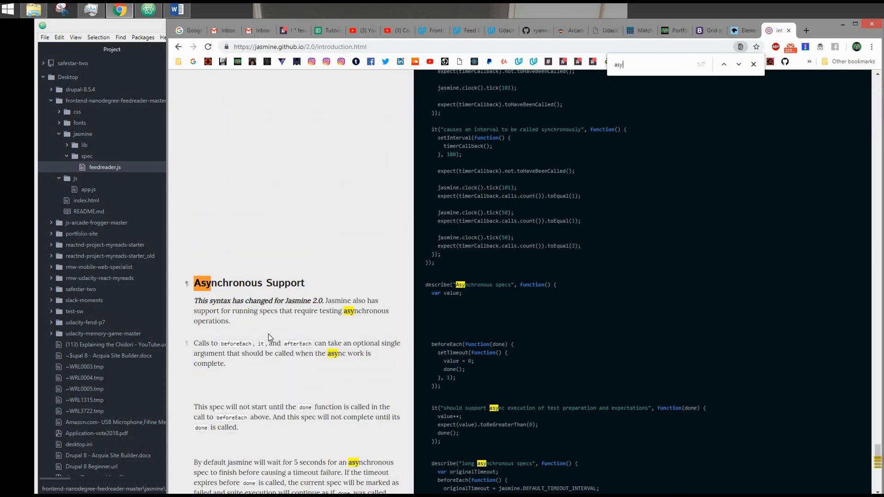
{"action": "scroll", "scroll_direction": "down", "scroll_amount": 3}
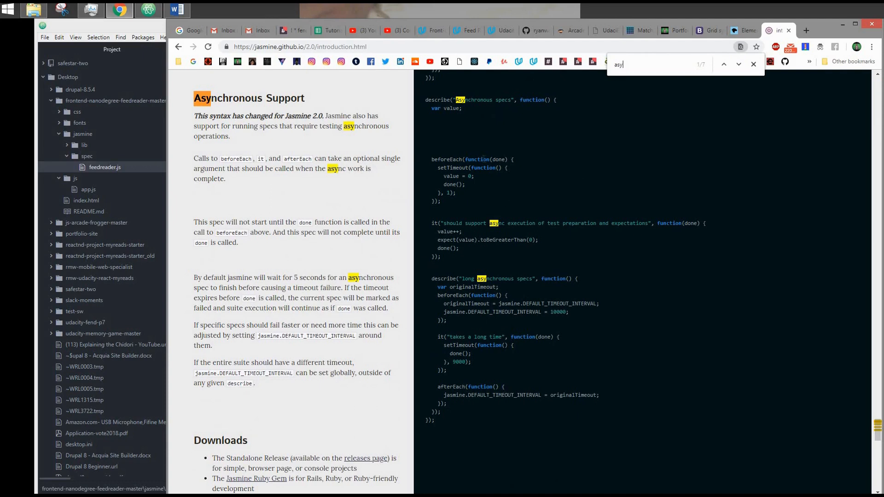
{"action": "mouse_move", "coordinate": [488, 204]}
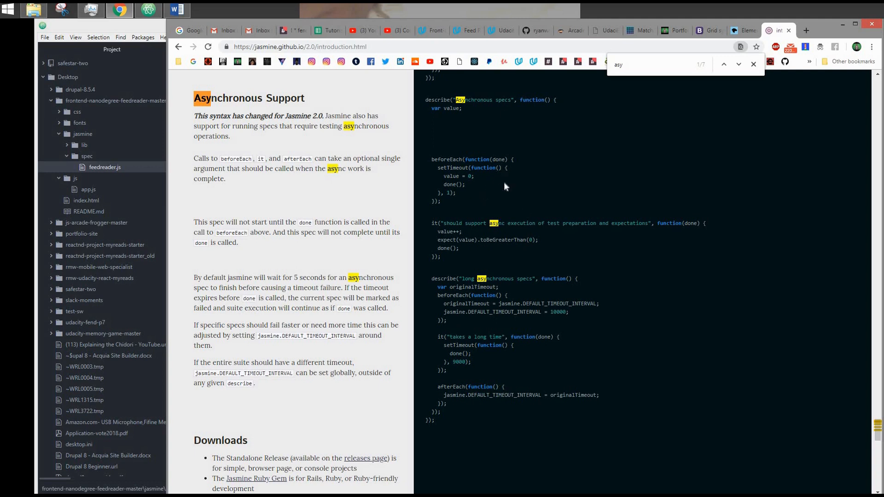
{"action": "mouse_move", "coordinate": [488, 183]}
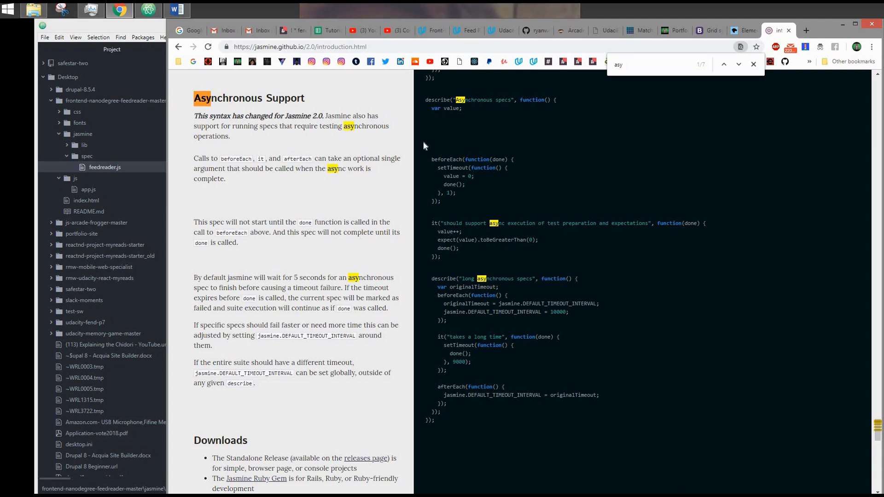
{"action": "mouse_move", "coordinate": [472, 203]}
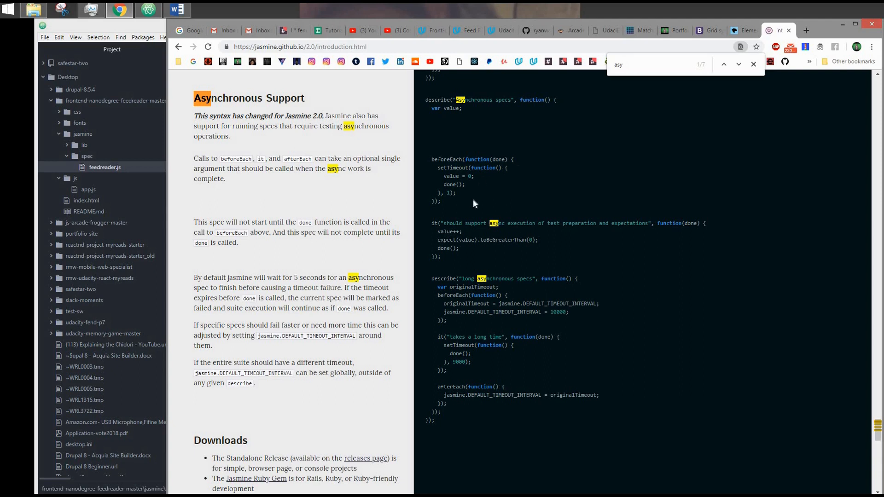
{"action": "mouse_move", "coordinate": [475, 204]}
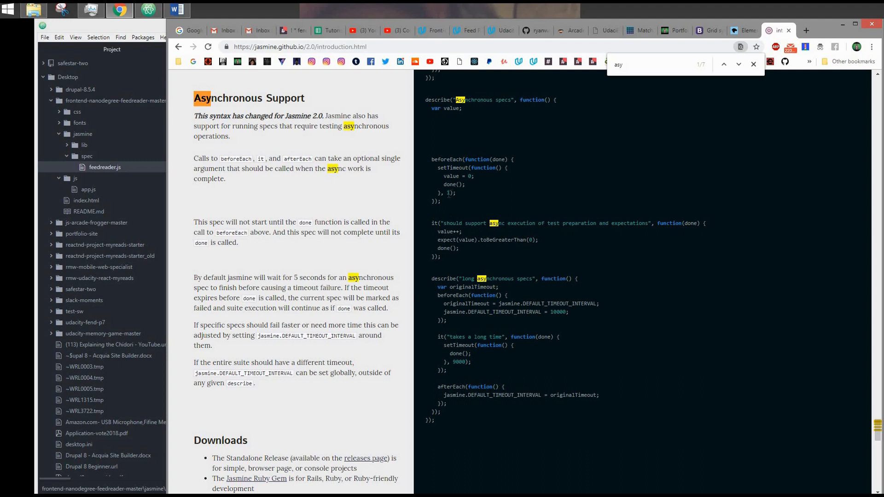
{"action": "mouse_move", "coordinate": [486, 194]}
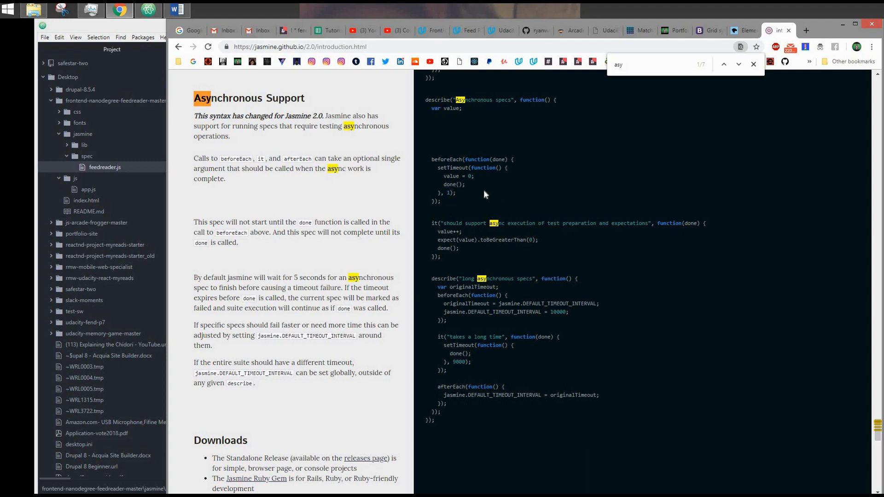
{"action": "mouse_move", "coordinate": [504, 203]}
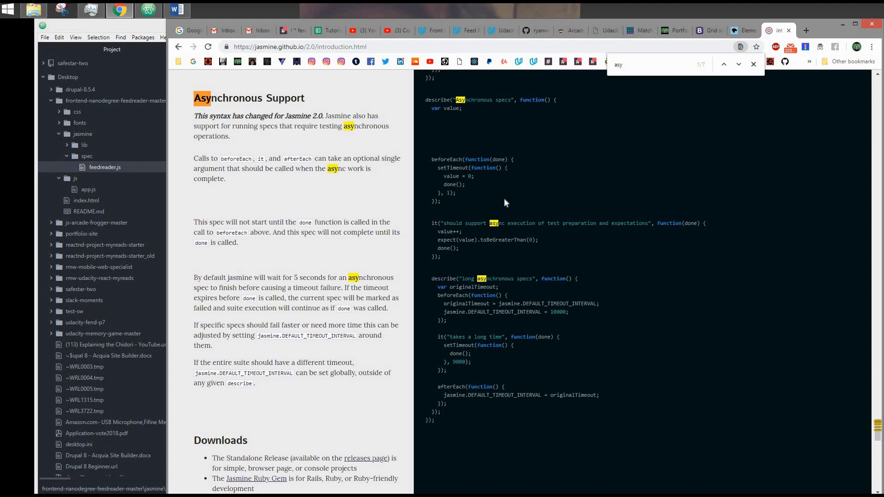
{"action": "mouse_move", "coordinate": [491, 182]}
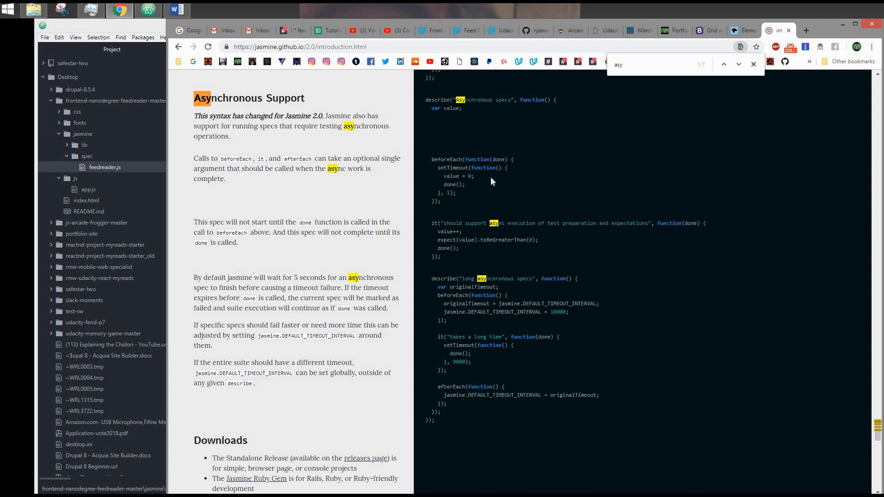
{"action": "mouse_move", "coordinate": [471, 192]}
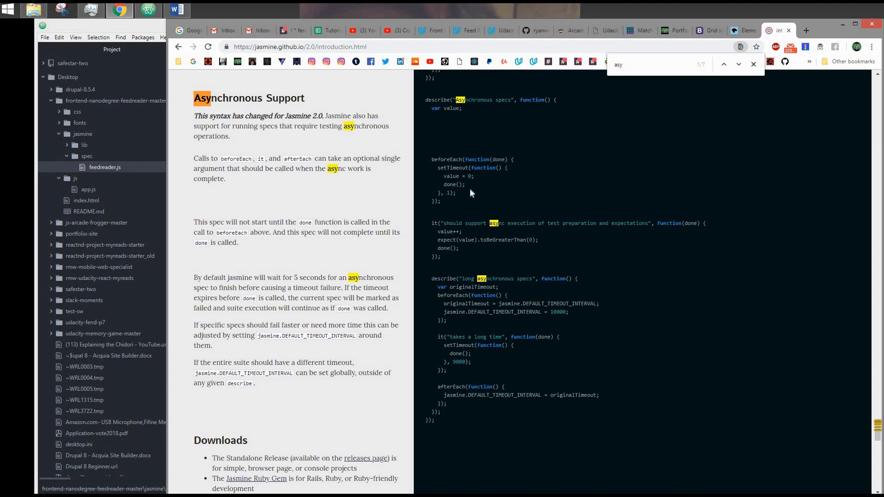
{"action": "mouse_move", "coordinate": [440, 271]}
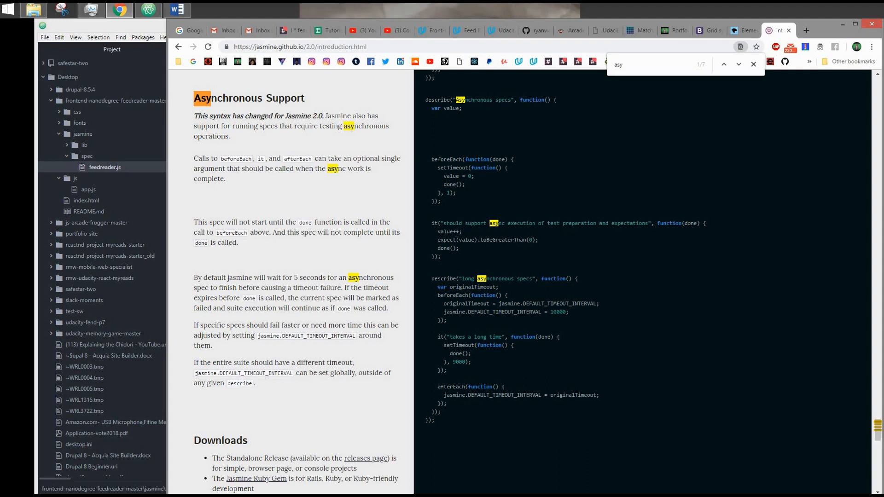
{"action": "mouse_move", "coordinate": [476, 327]}
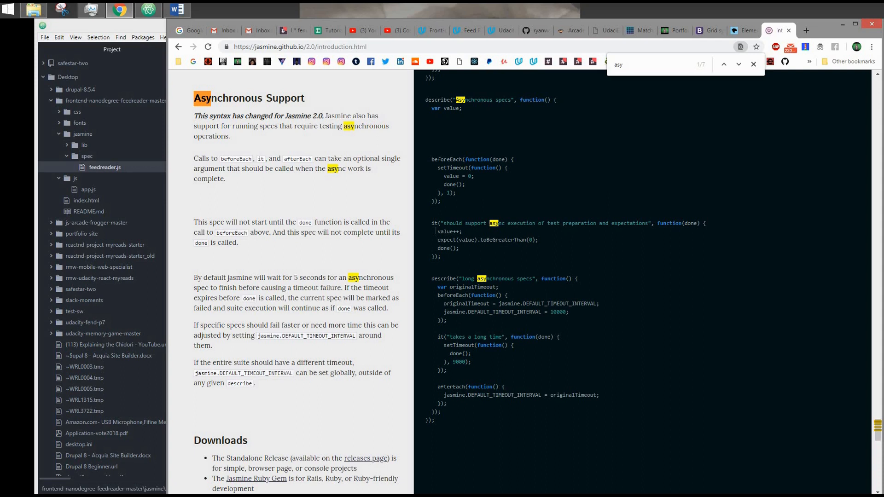
{"action": "mouse_move", "coordinate": [538, 173]}
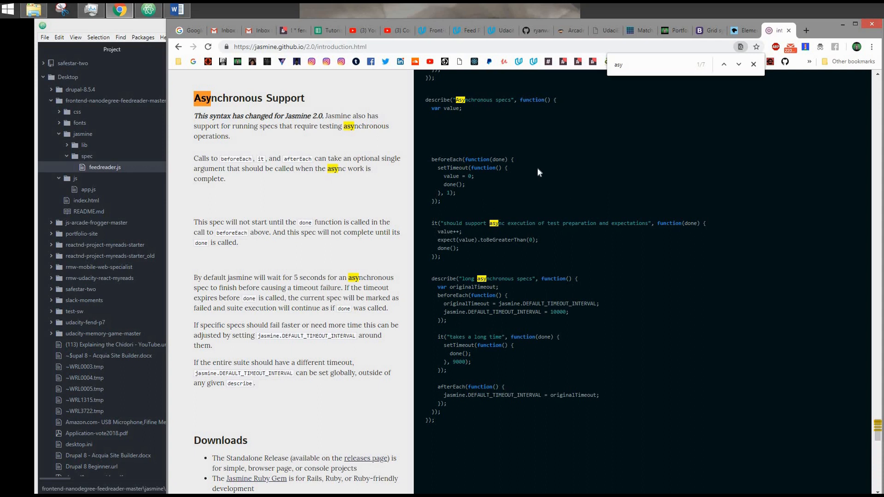
{"action": "mouse_move", "coordinate": [413, 258]}
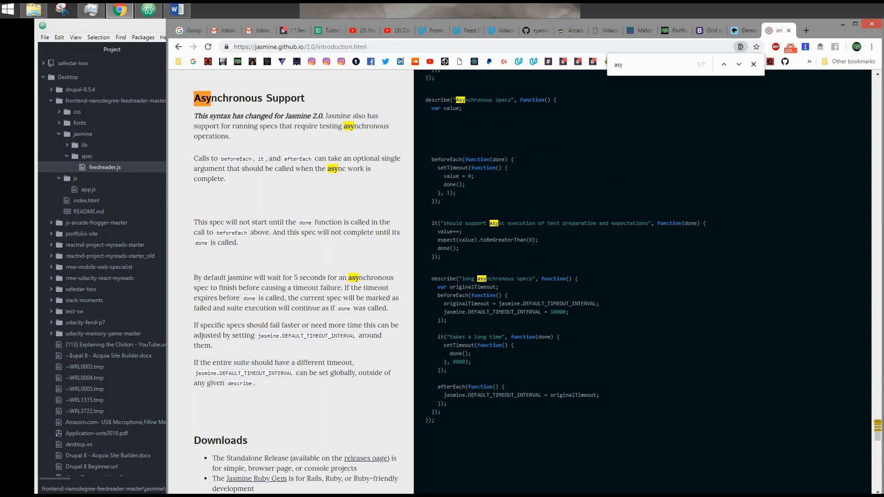
{"action": "mouse_move", "coordinate": [537, 235]}
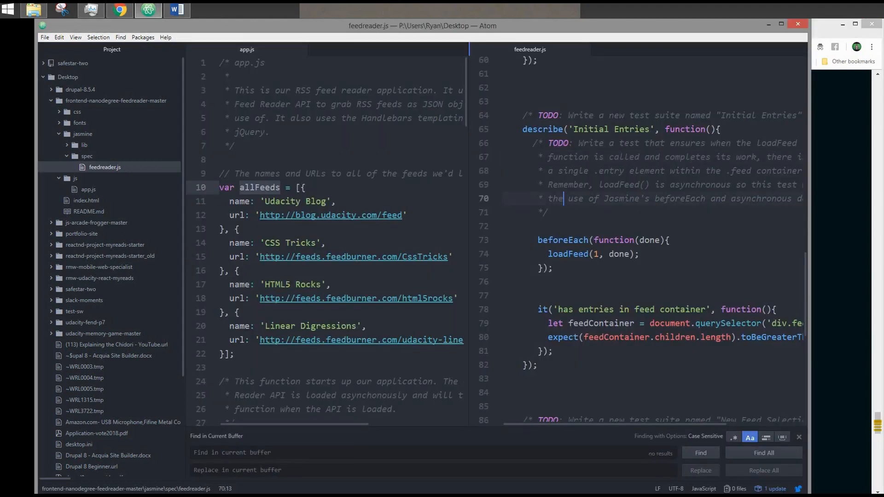
{"action": "scroll", "scroll_direction": "down", "scroll_amount": 3}
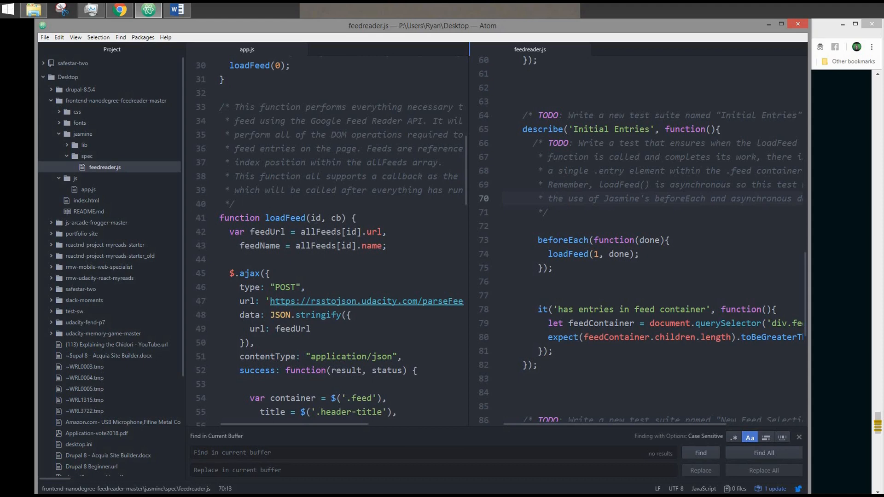
{"action": "left_click", "coordinate": [88, 190]}
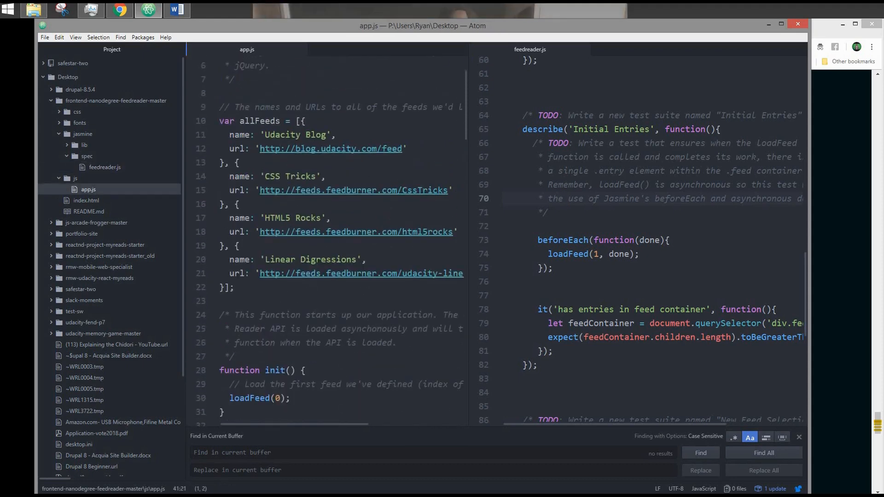
{"action": "scroll", "scroll_direction": "down", "scroll_amount": 3}
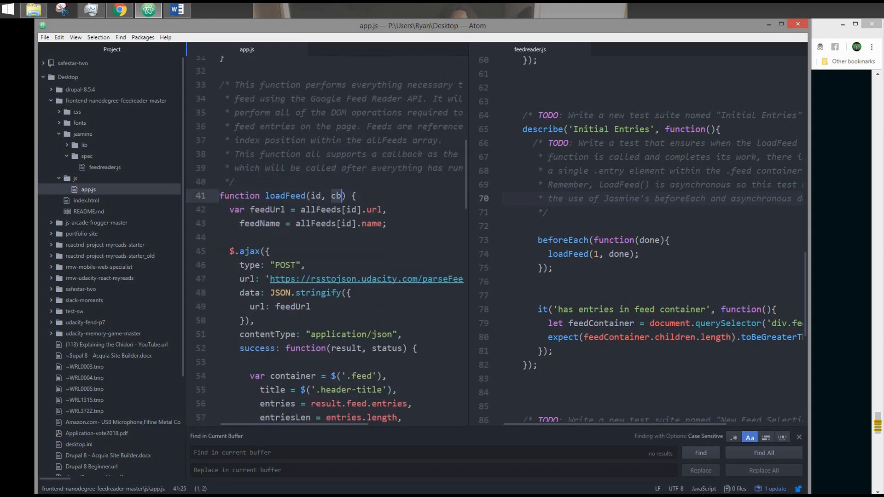
{"action": "scroll", "scroll_direction": "down", "scroll_amount": 3}
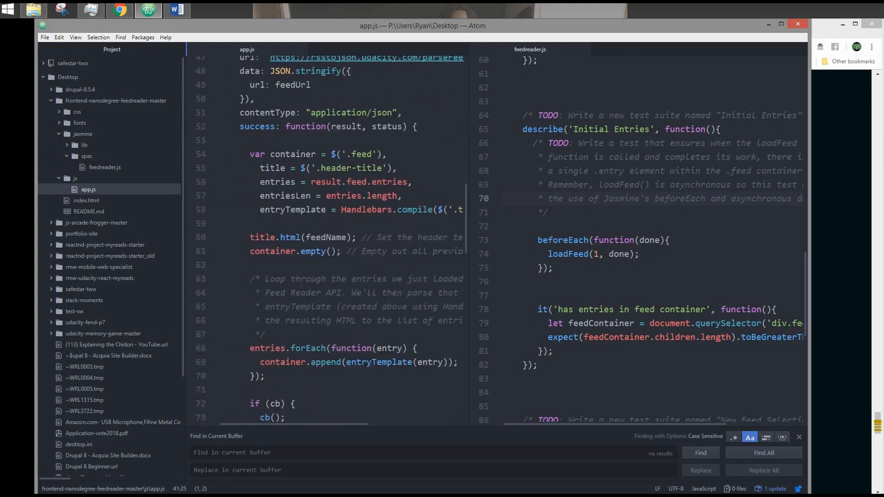
{"action": "scroll", "scroll_direction": "down", "scroll_amount": 3}
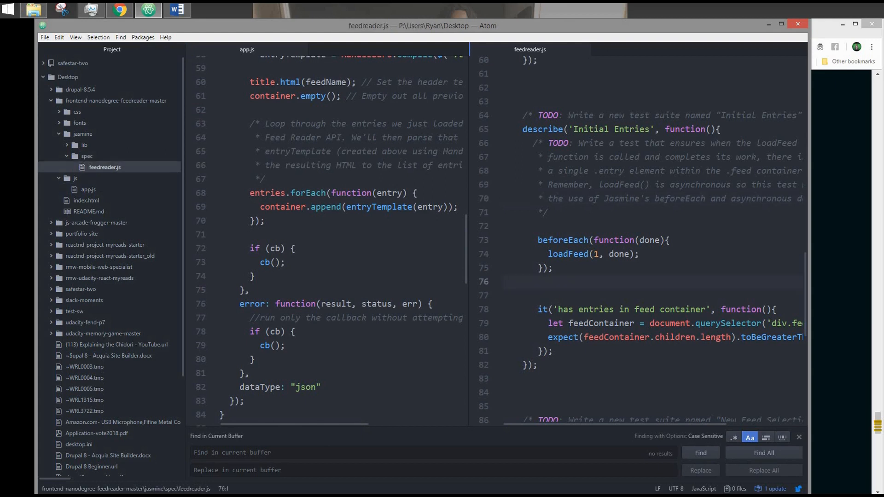
{"action": "left_click", "coordinate": [501, 282]}
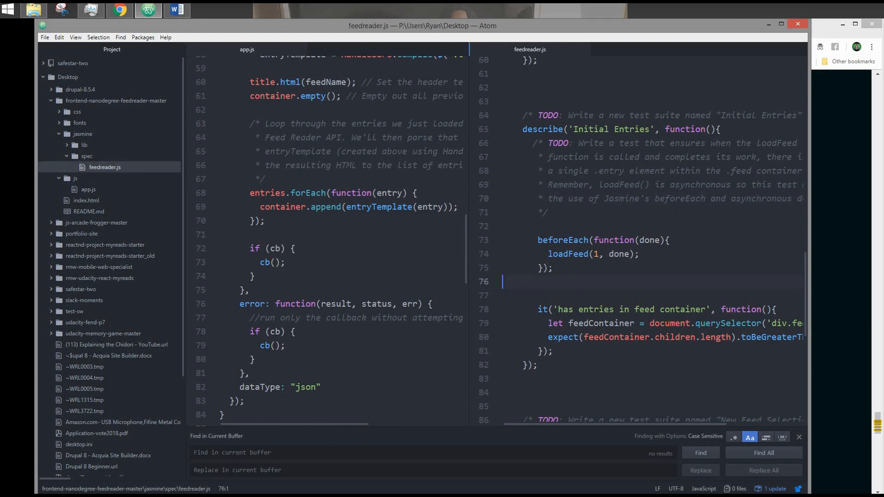
{"action": "left_click", "coordinate": [595, 255]}
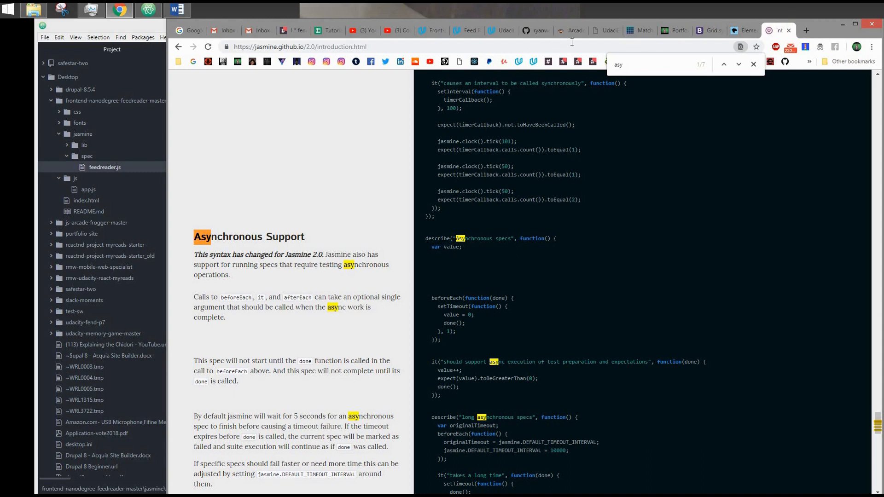
{"action": "left_click", "coordinate": [605, 30]}
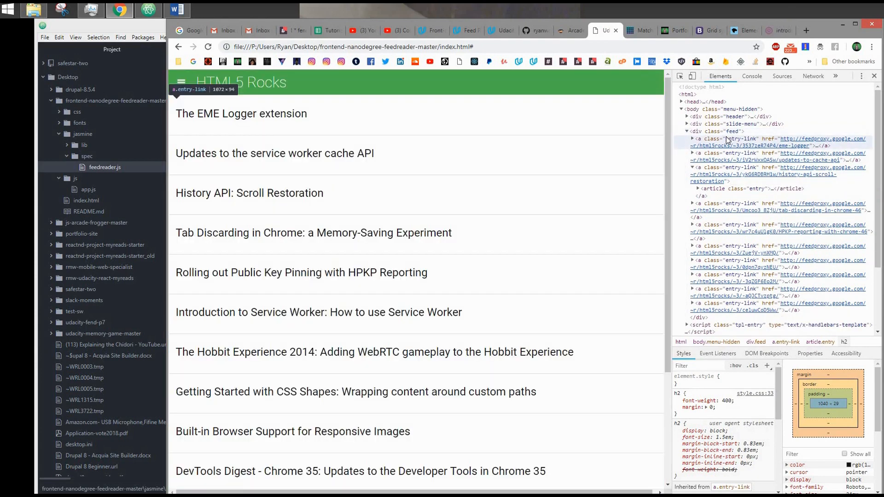
{"action": "left_click", "coordinate": [692, 139]}
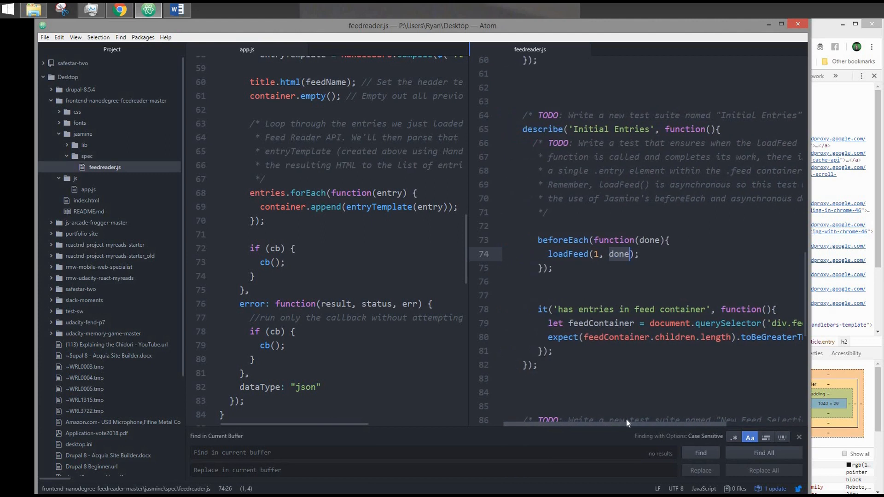
- Add let entries = feedContainer.querySelectorAll('article.feed') and expect entries.length toBeGreaterThan(0)
{"action": "scroll", "scroll_direction": "right", "scroll_amount": 3}
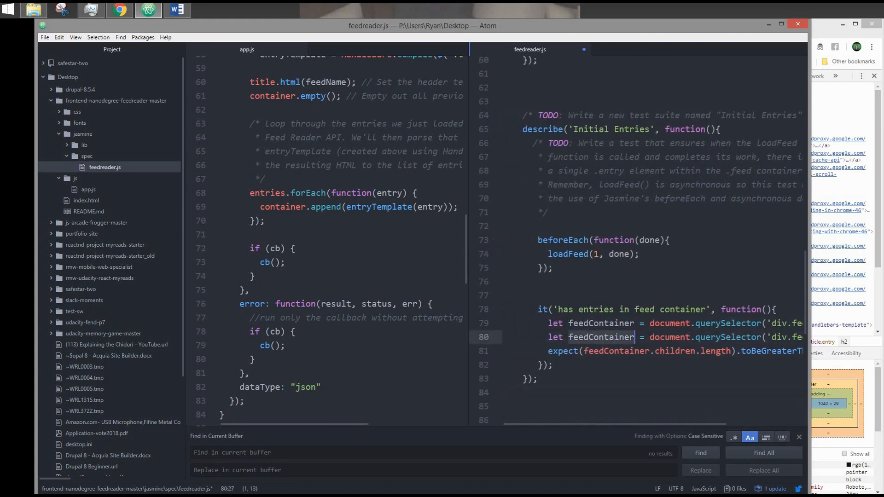
{"action": "type", "text": "ent"}
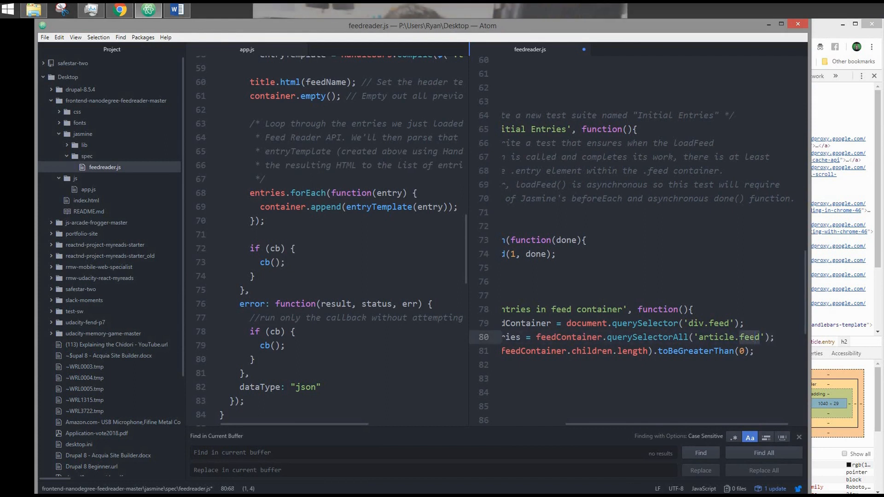
{"action": "type", "text": "entries"}
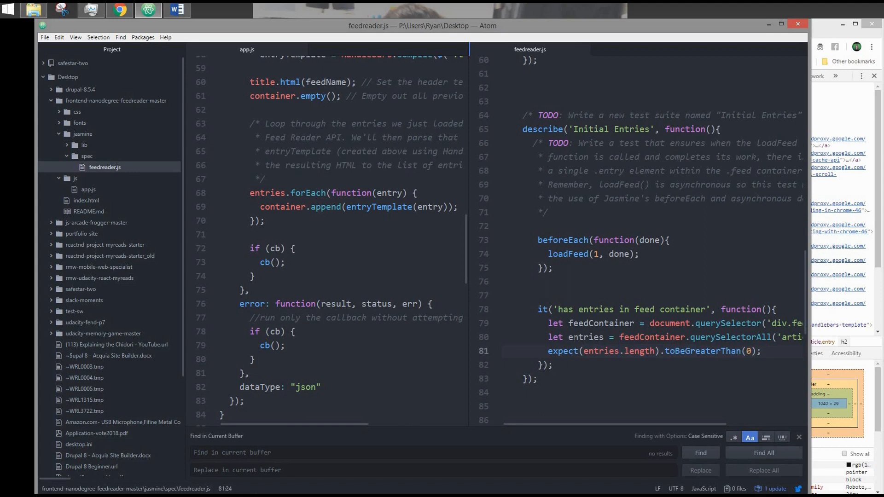
{"action": "left_click", "coordinate": [619, 351]}
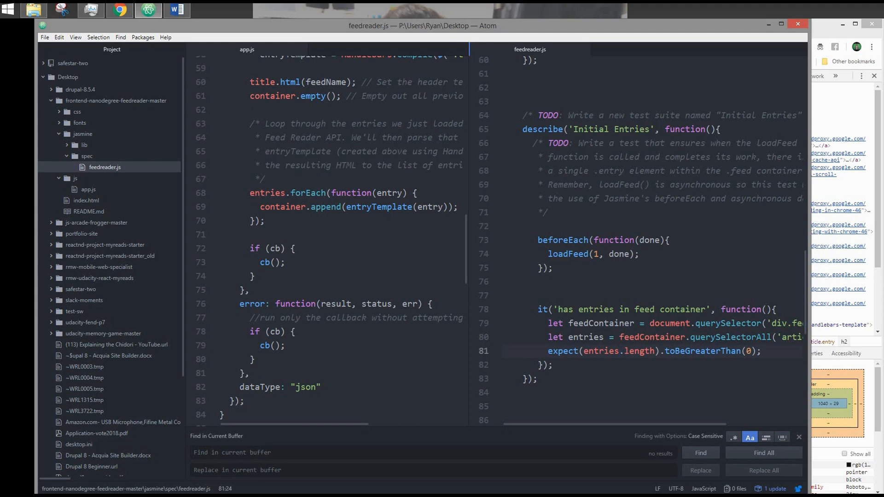
{"action": "left_click", "coordinate": [620, 350]}
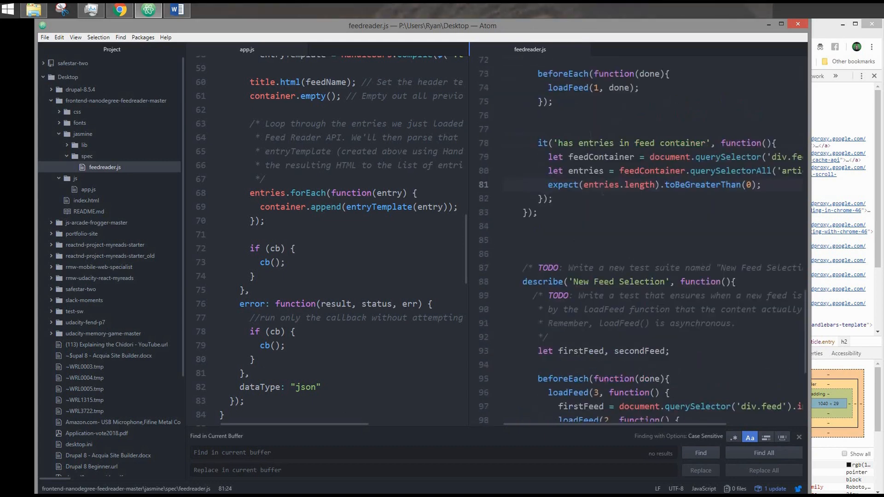
{"action": "scroll", "scroll_direction": "down", "scroll_amount": 3}
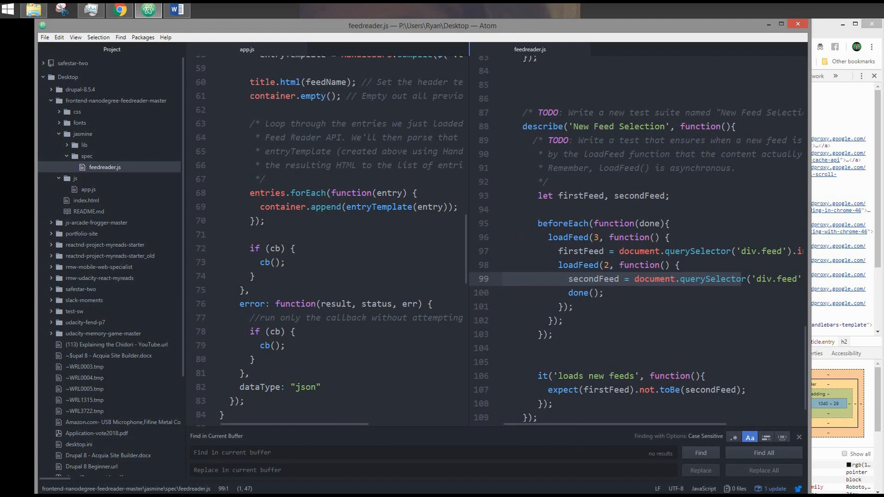
{"action": "left_click", "coordinate": [502, 278]}
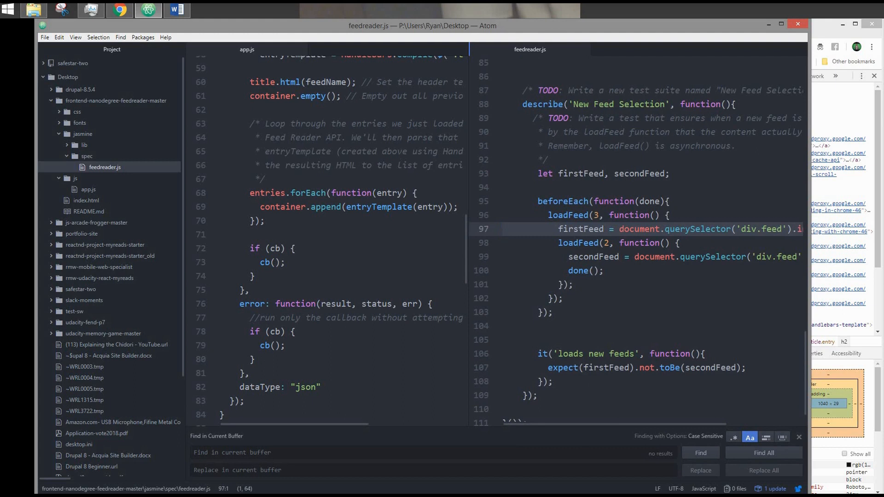
{"action": "left_click", "coordinate": [502, 229]}
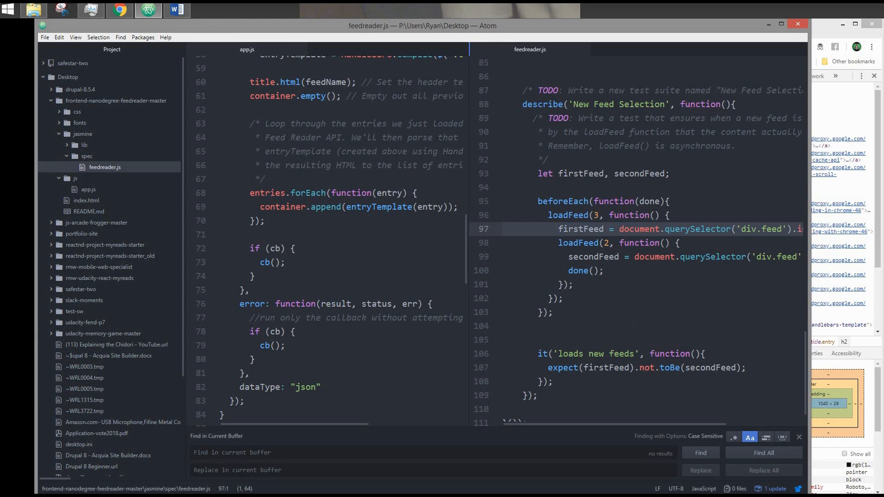
{"action": "left_click", "coordinate": [502, 229]}
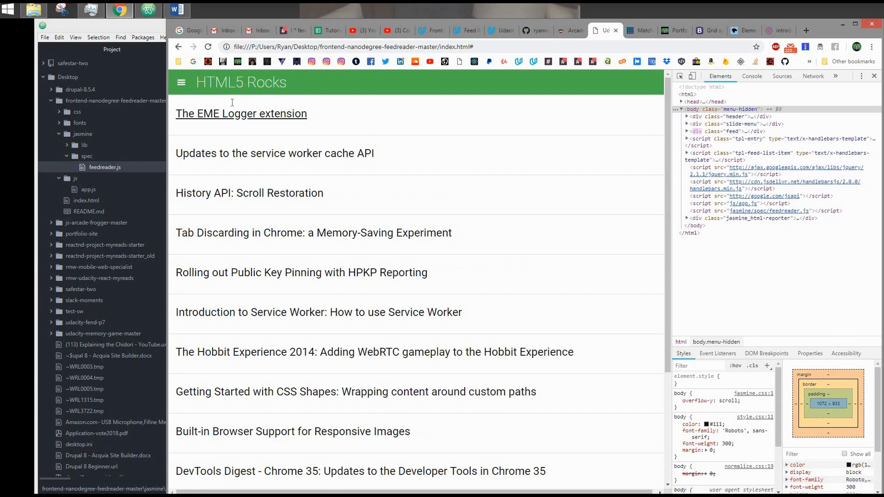
{"action": "scroll", "scroll_direction": "down", "scroll_amount": 3}
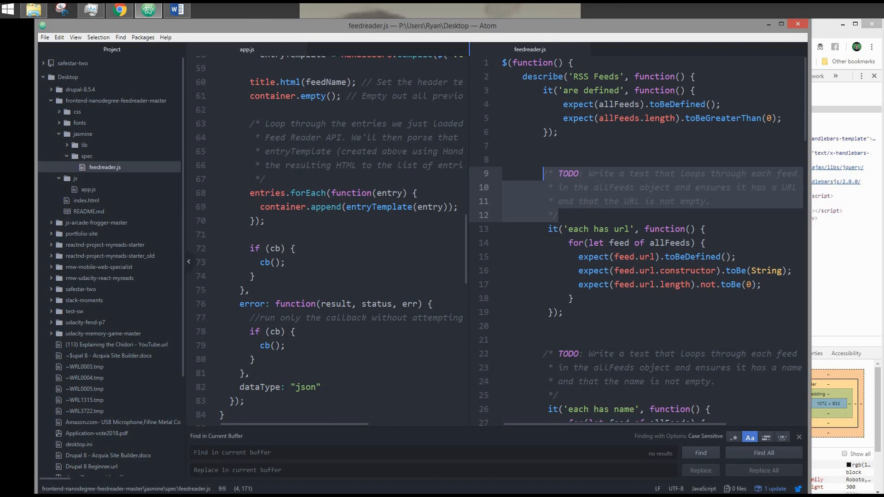
- Run Atom Beautify from the Packages menu on feedreader.js and scroll through to the end
{"action": "left_click", "coordinate": [143, 37]}
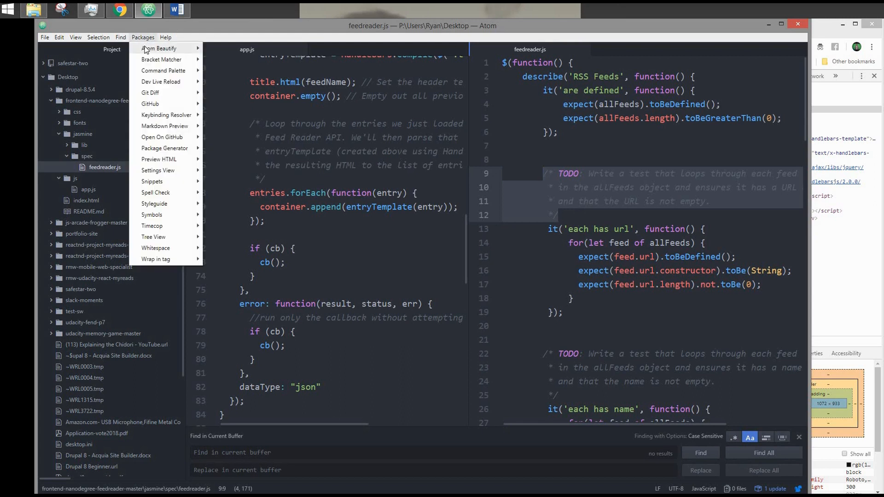
{"action": "mouse_move", "coordinate": [159, 48]}
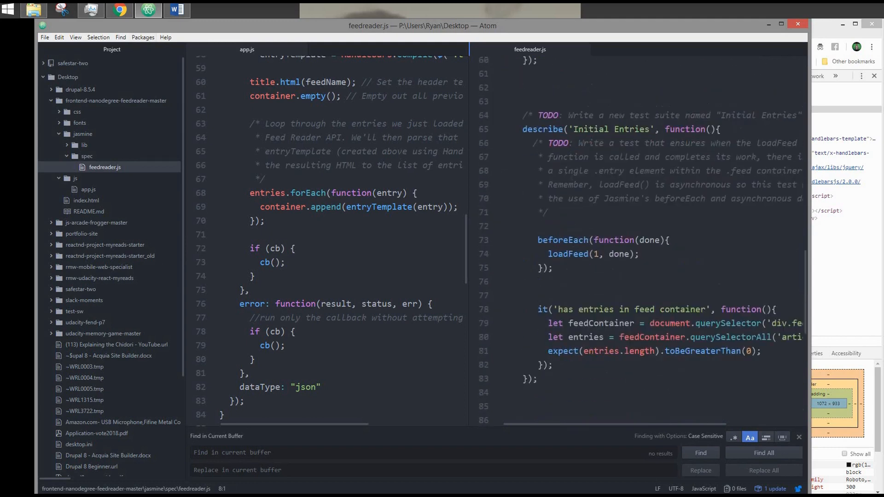
{"action": "scroll", "scroll_direction": "down", "scroll_amount": 3}
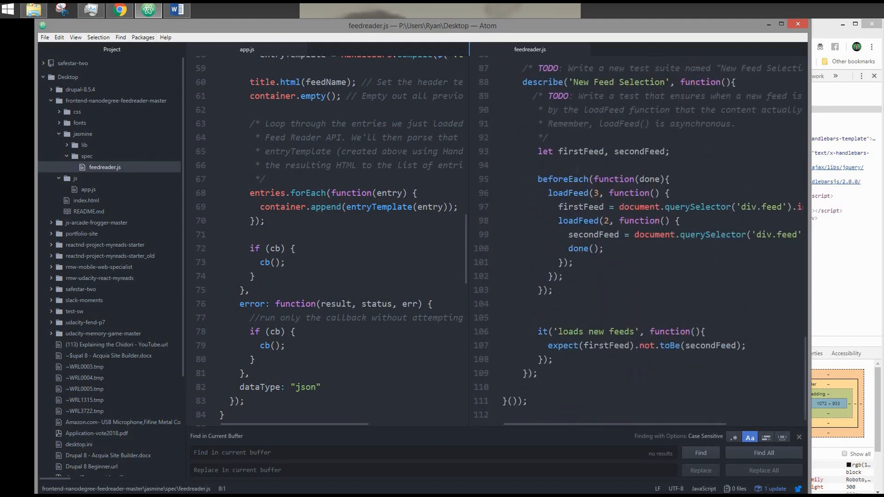